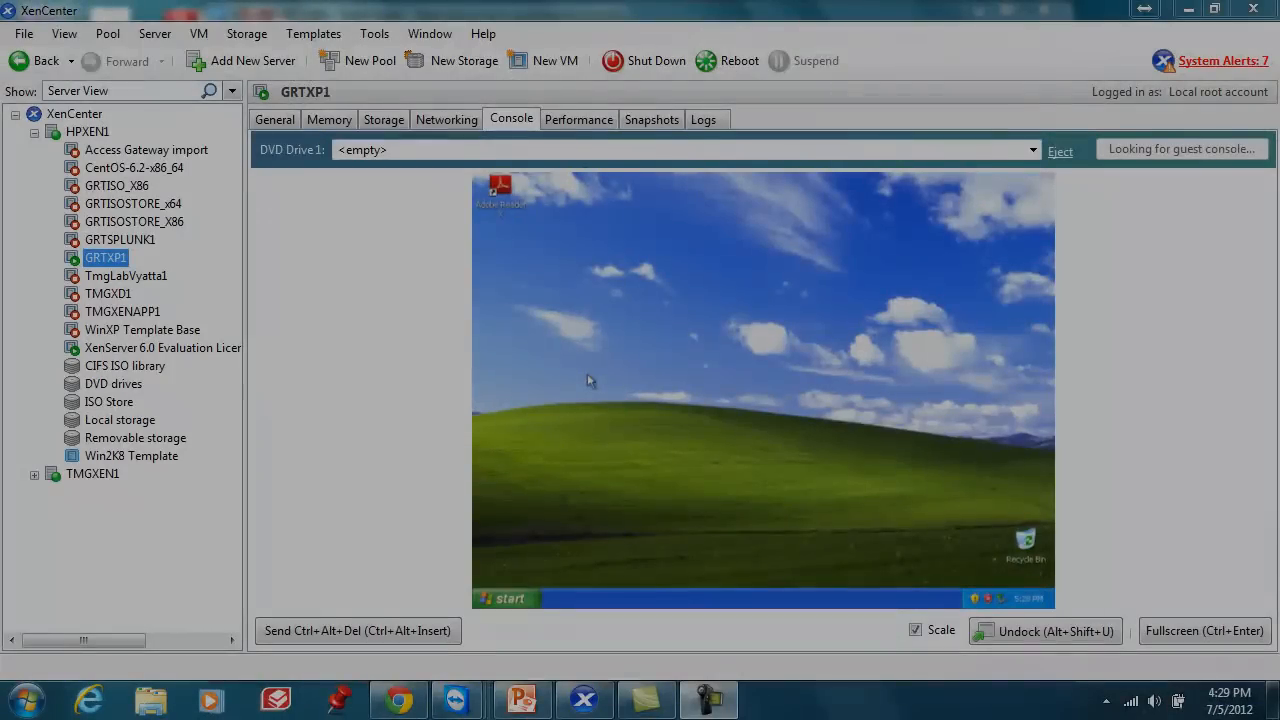
pyautogui.moveTo(1189, 419)
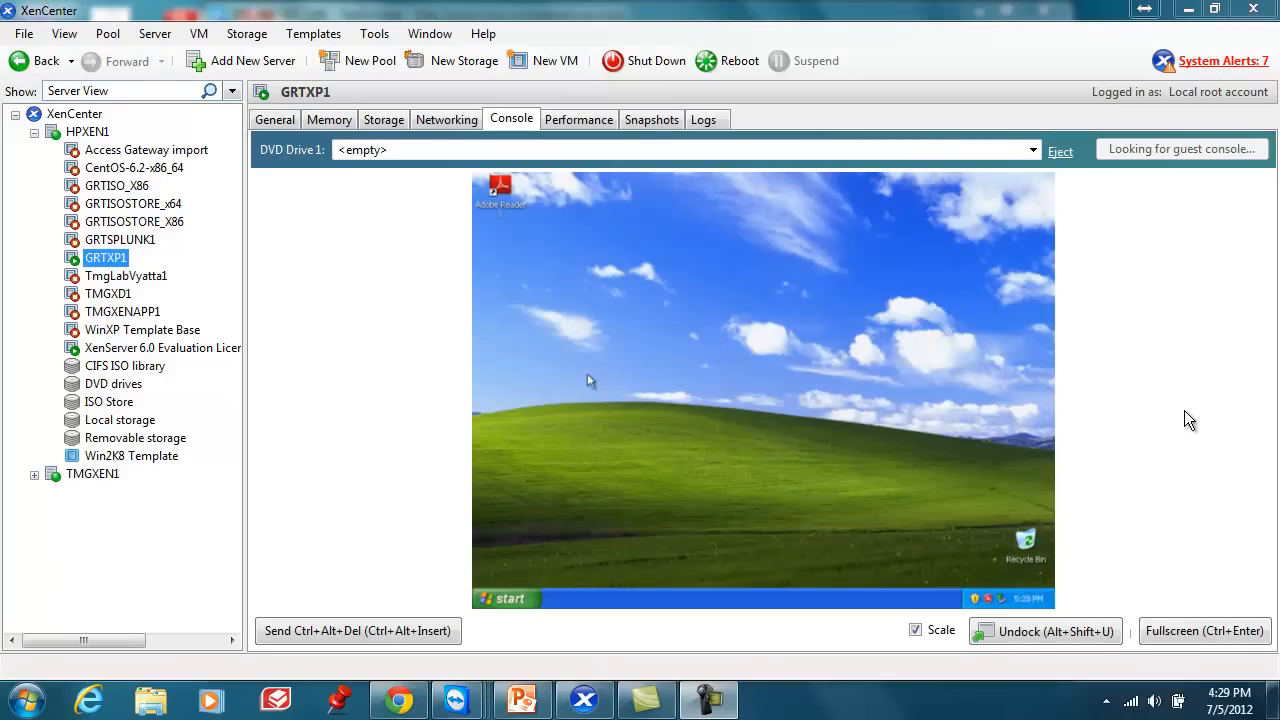
pyautogui.moveTo(498, 338)
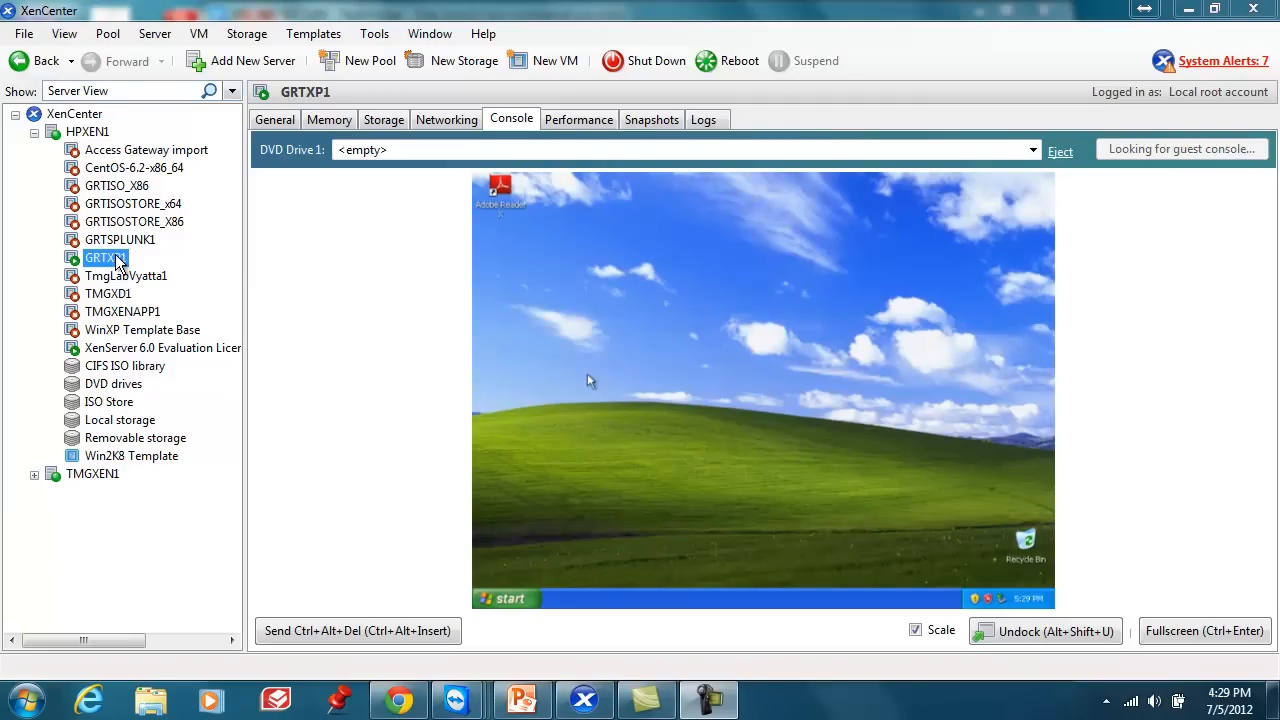
# Step: Snapshot GRTXP1 from its context menu as 'Demo', described 'Demo Snapshot'
pyautogui.rightClick(100, 258)
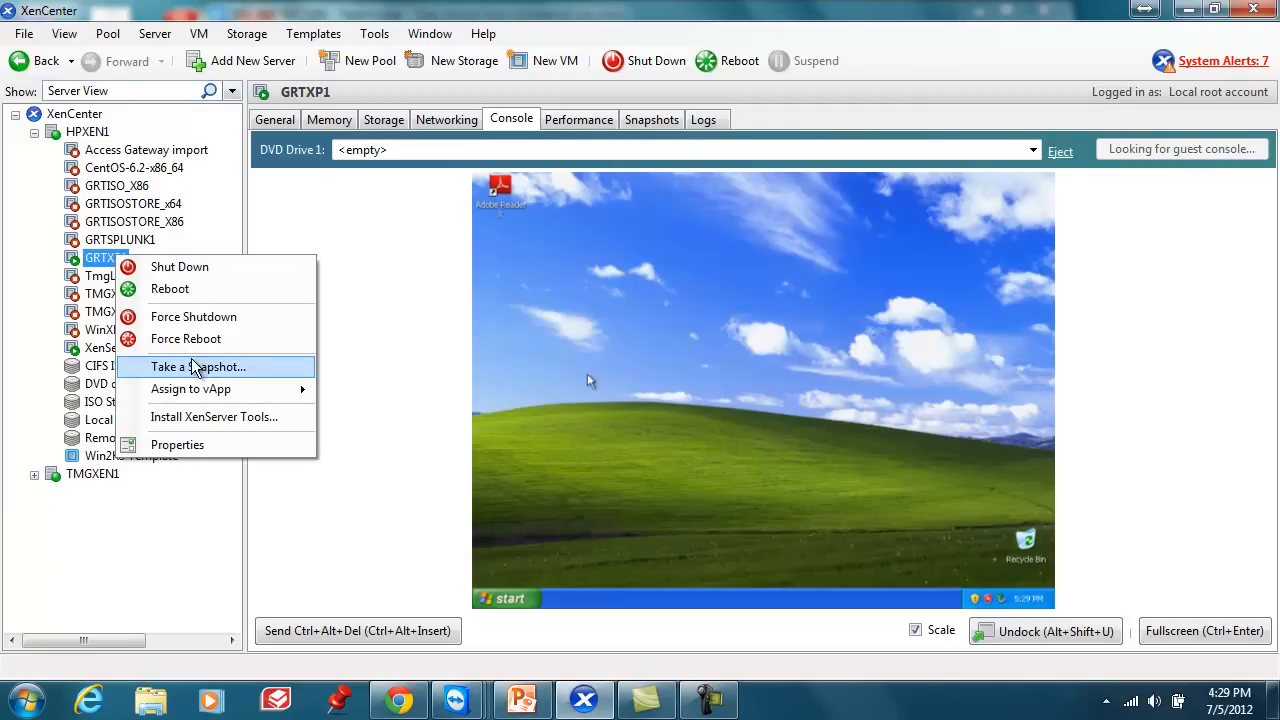
pyautogui.moveTo(303, 374)
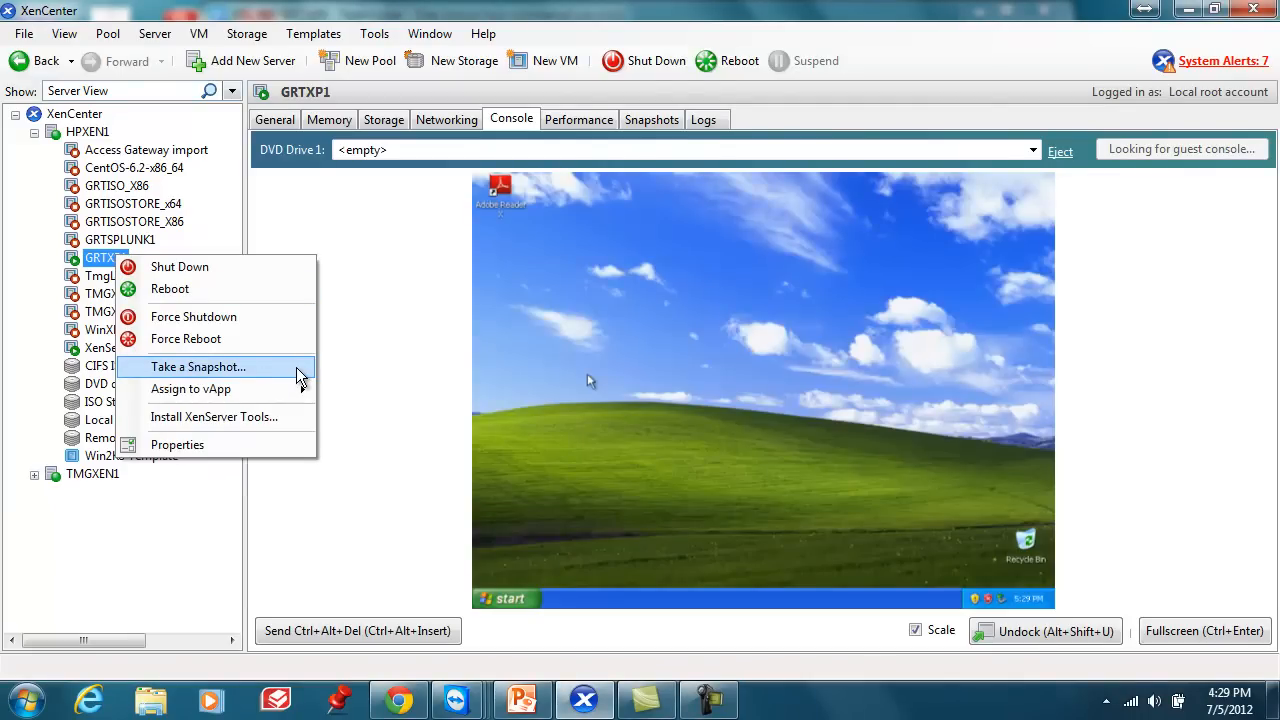
pyautogui.click(198, 366)
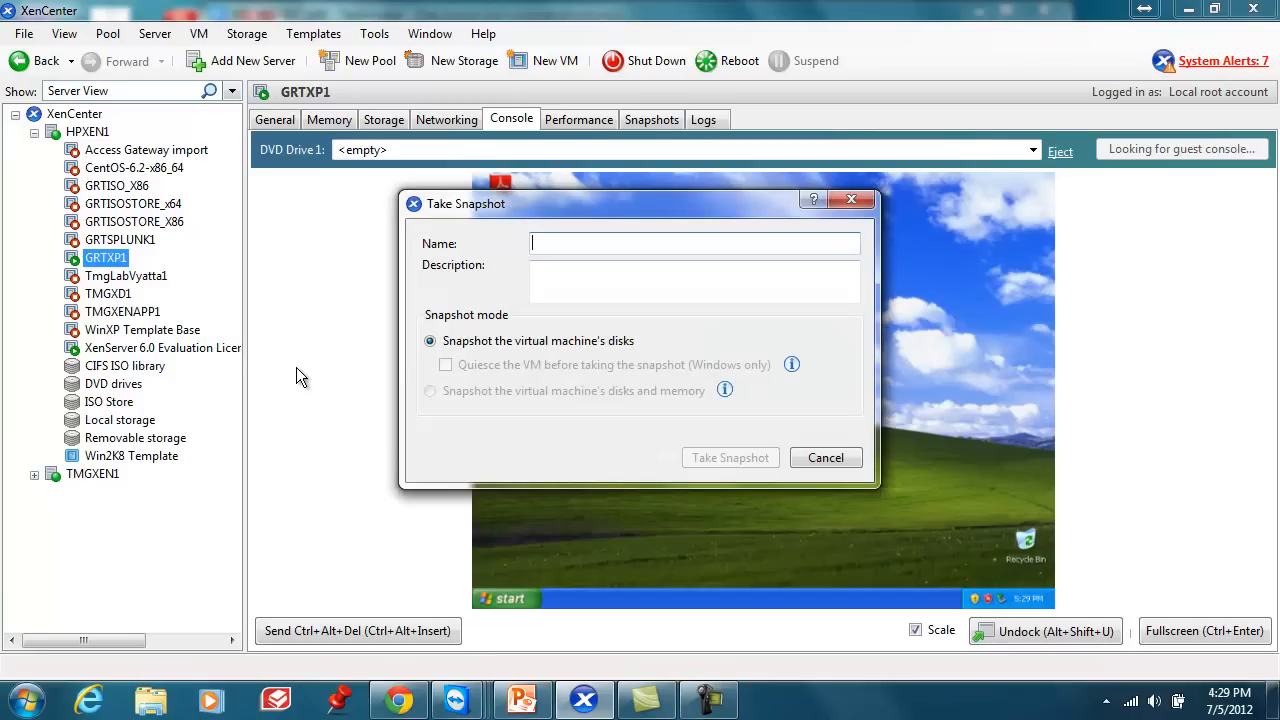
pyautogui.write('D')
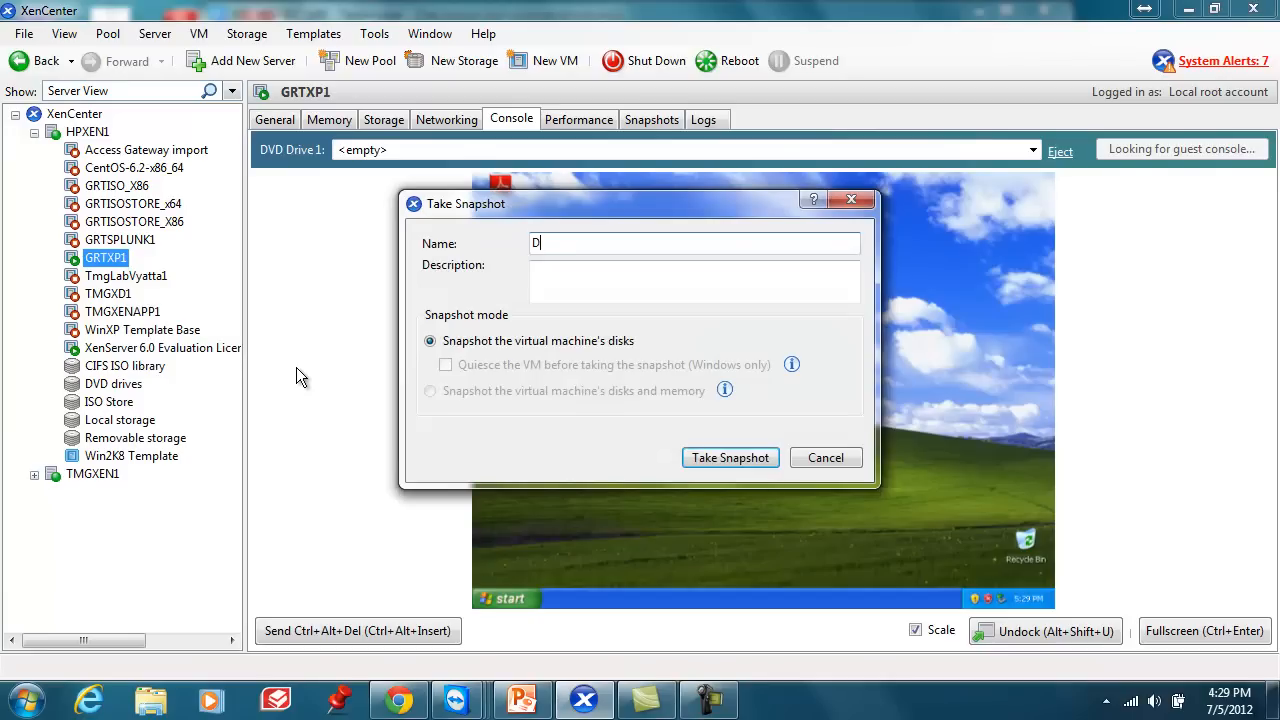
pyautogui.write('emo')
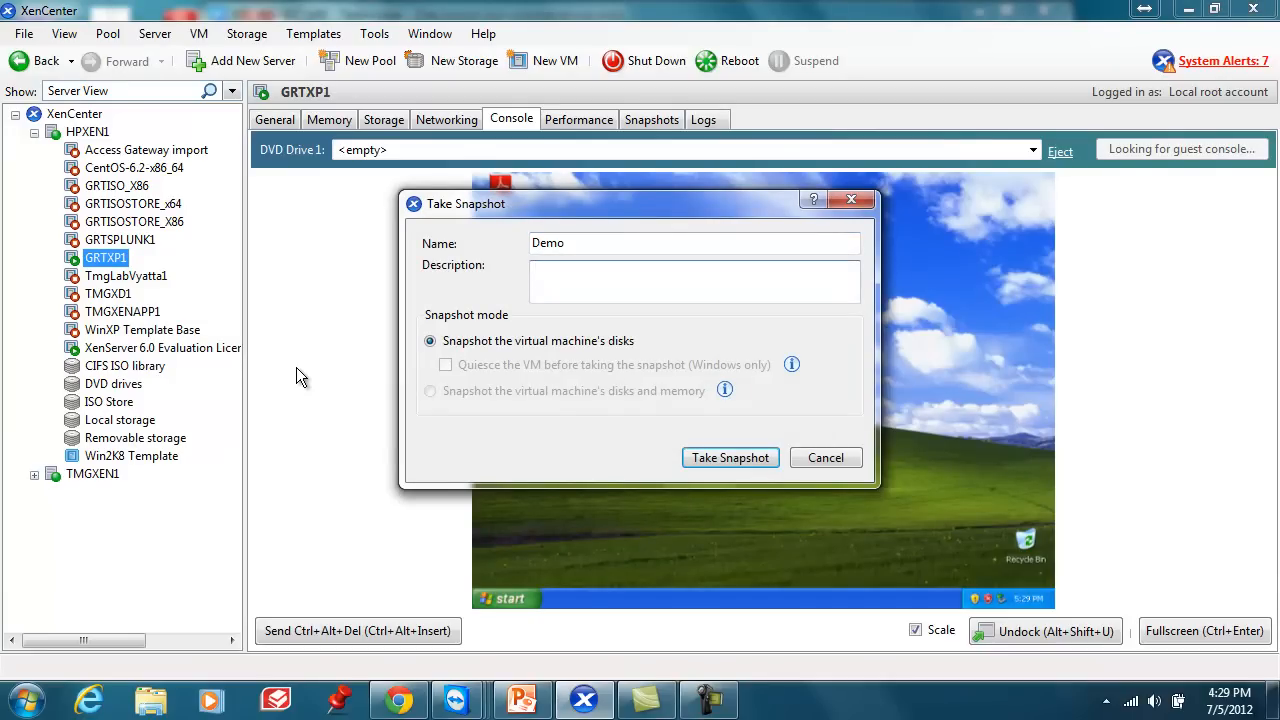
pyautogui.write('Dem')
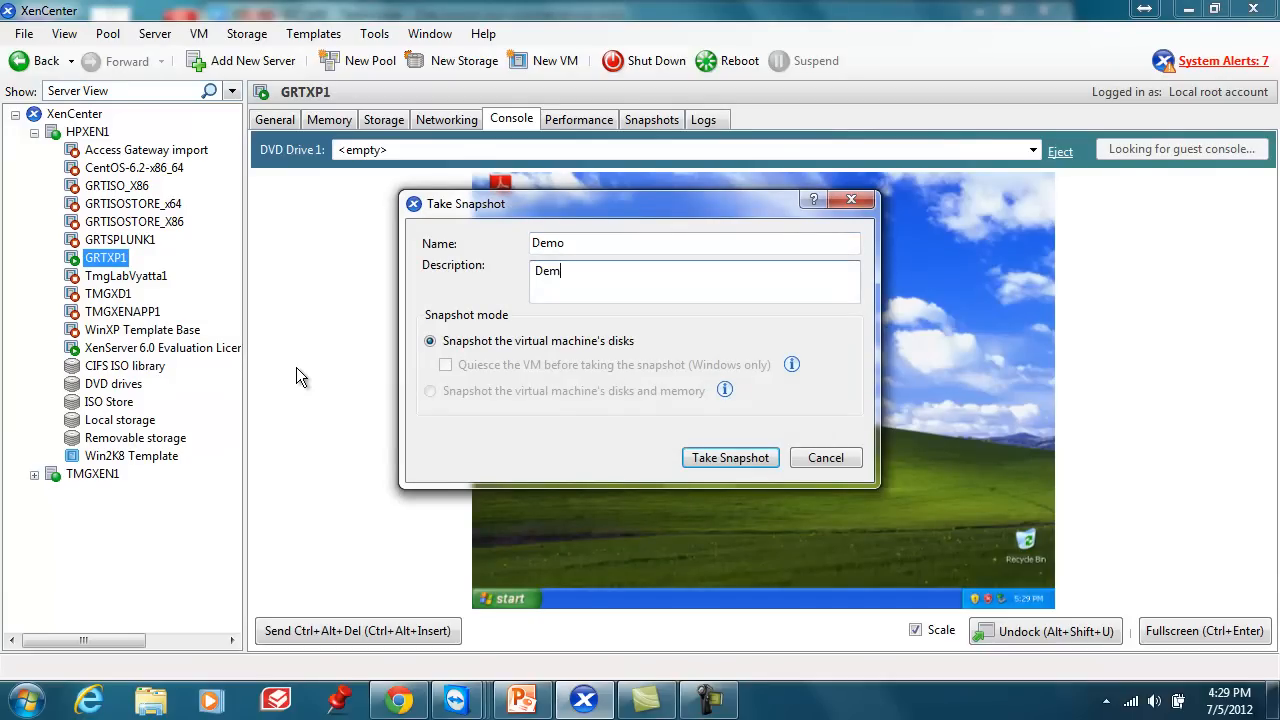
pyautogui.write('o Snapshot')
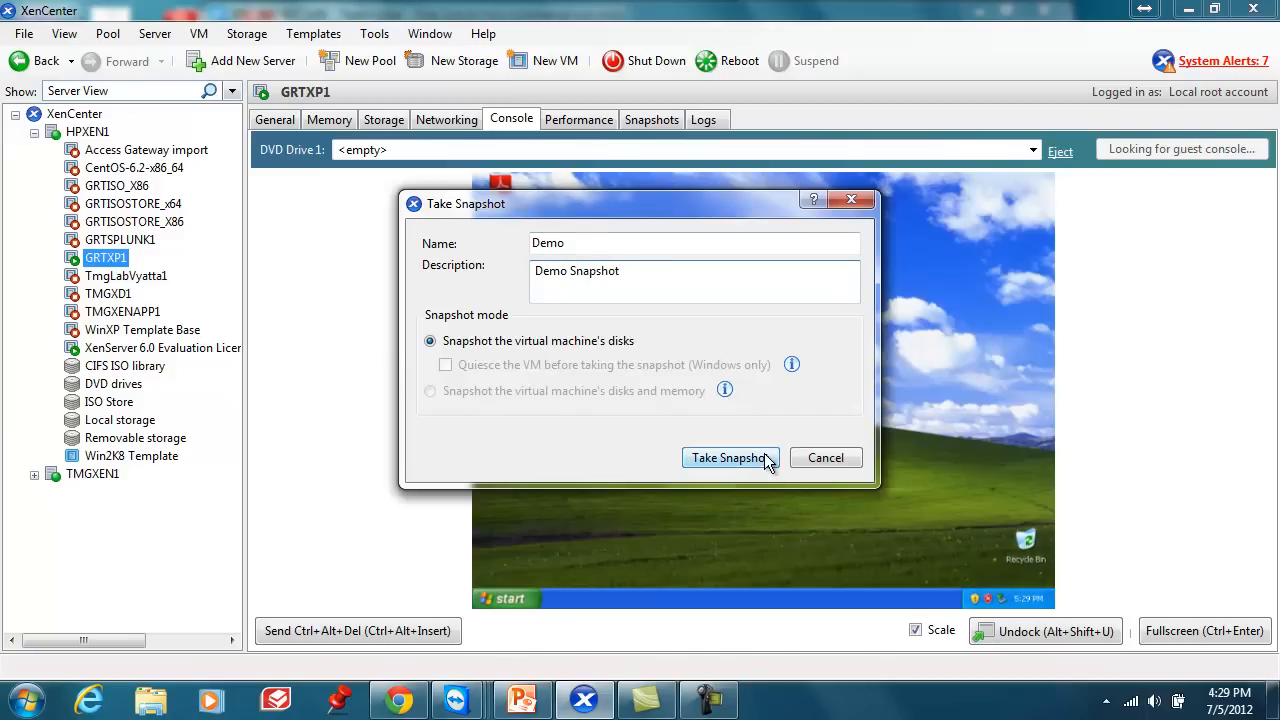
pyautogui.click(731, 457)
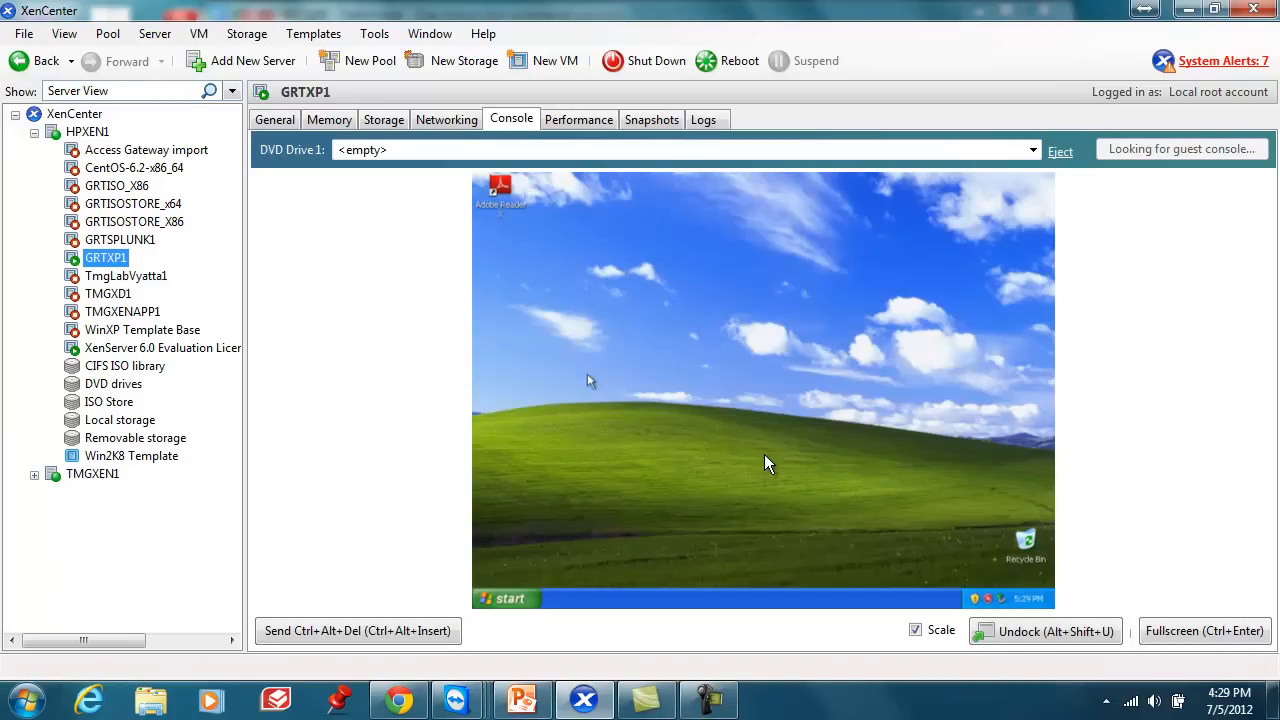
pyautogui.moveTo(658, 137)
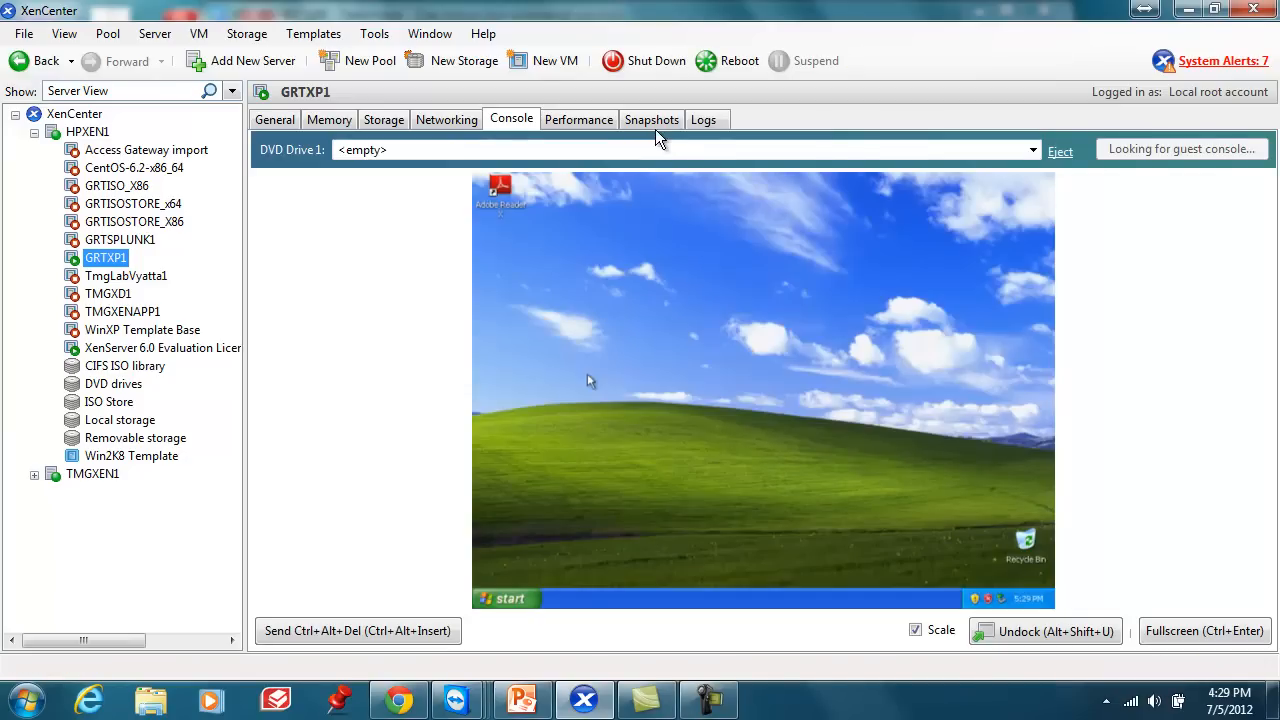
# Step: View GRTXP1's Snapshots tab and select the Demo snapshot to show its actions
pyautogui.click(651, 119)
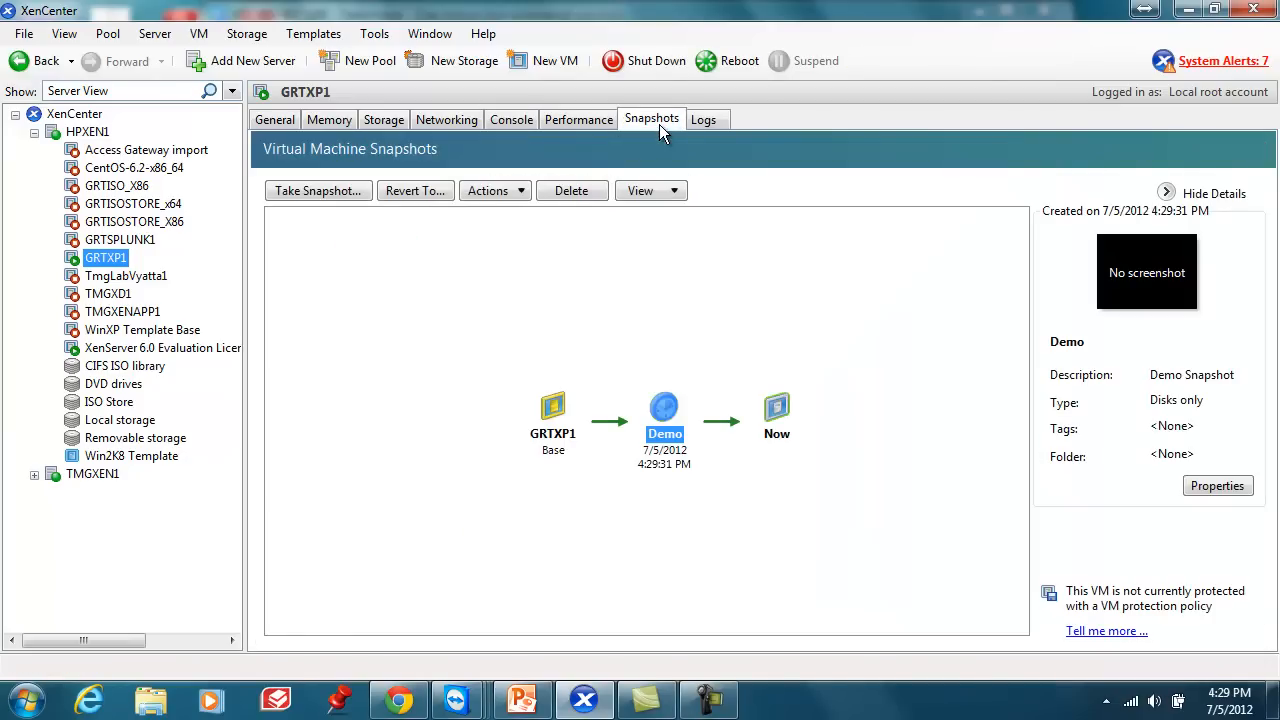
pyautogui.moveTo(666, 447)
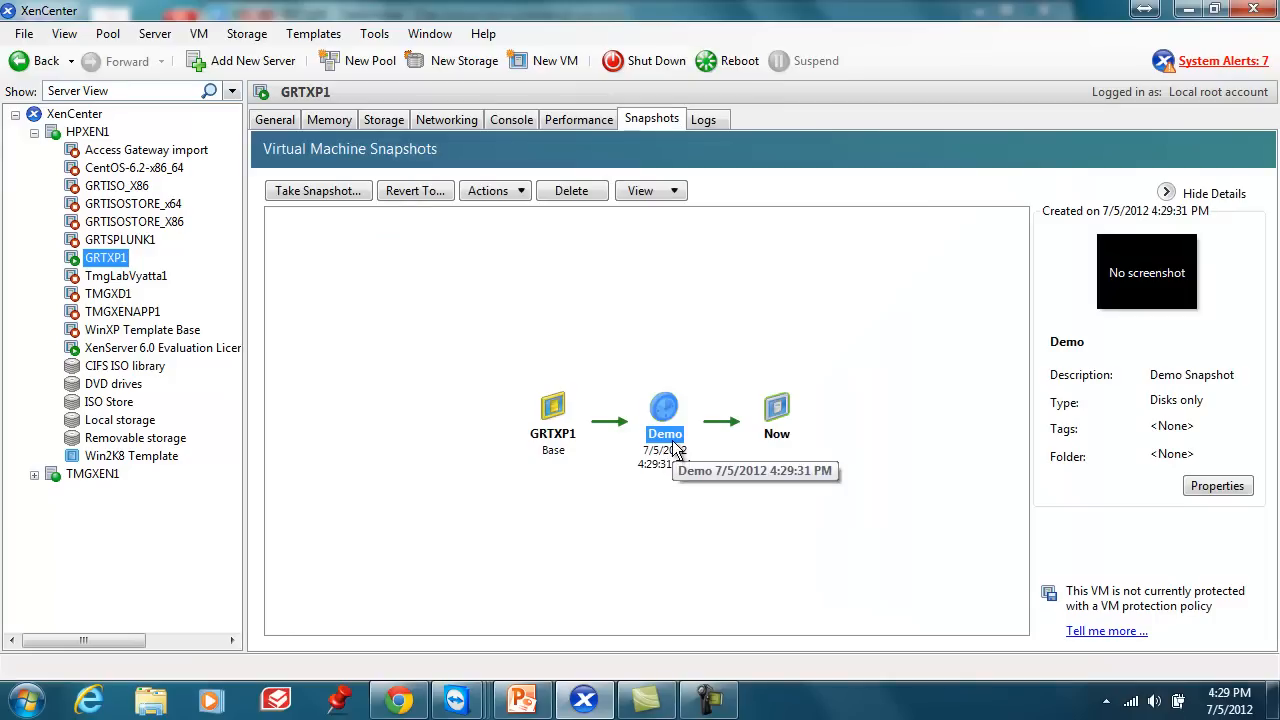
pyautogui.moveTo(678, 460)
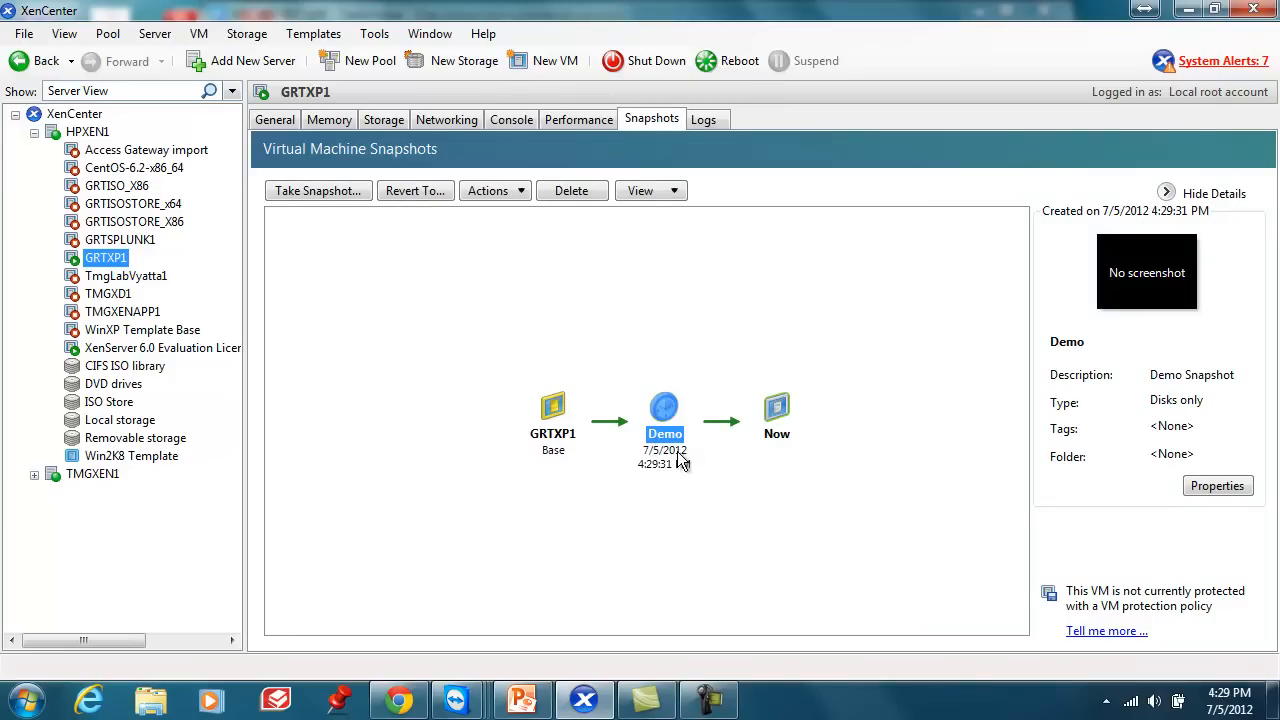
pyautogui.click(705, 550)
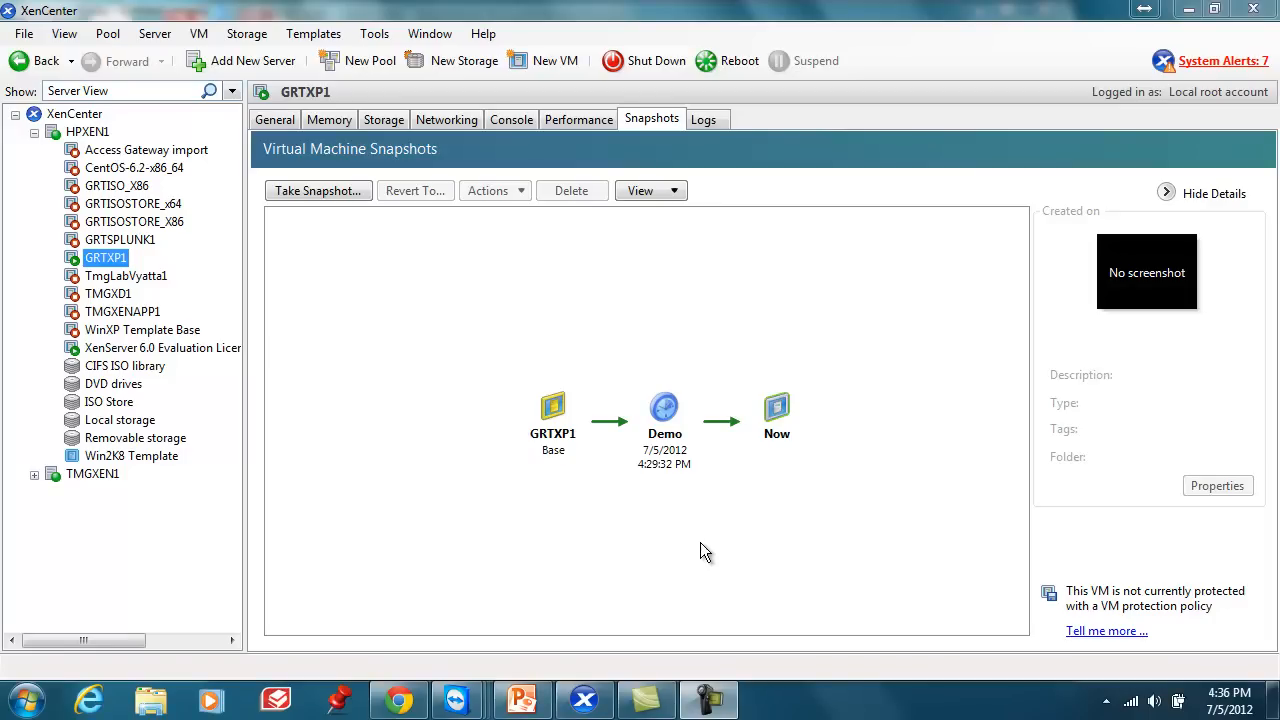
pyautogui.click(664, 407)
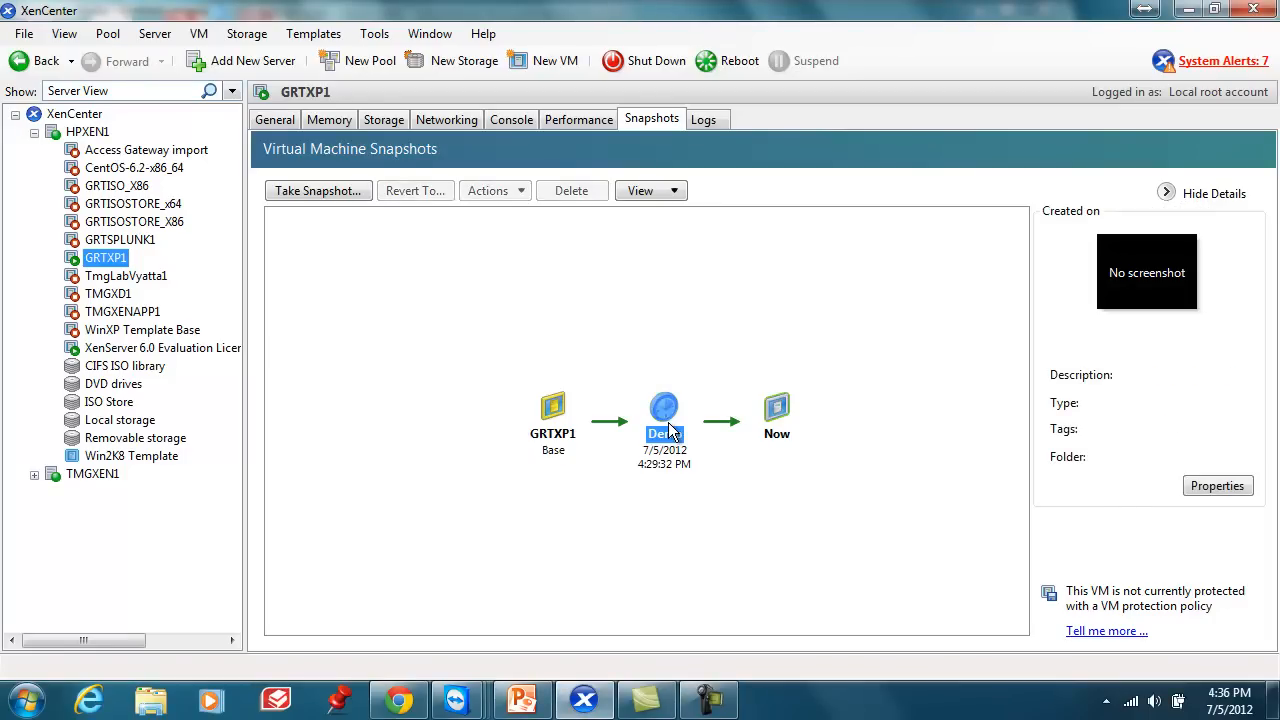
pyautogui.rightClick(664, 415)
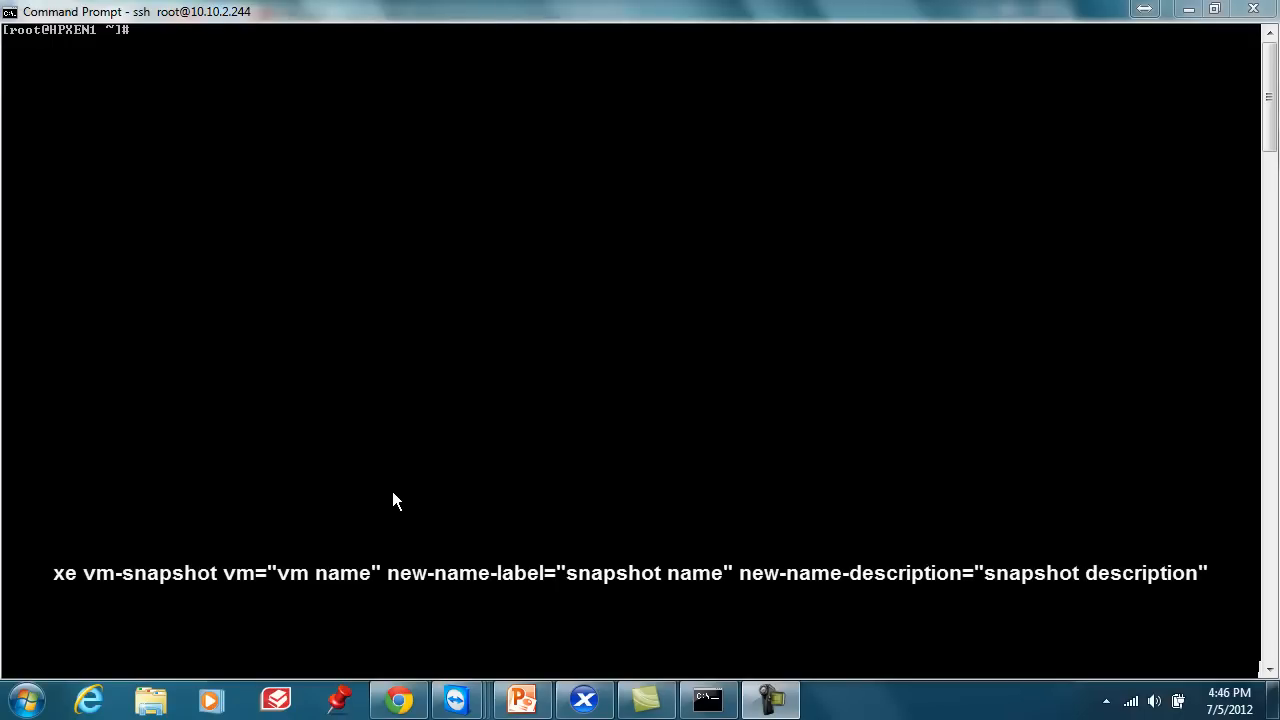
# Step: Run xe vm-snapshot vm=GRTXP1 new-name-label=DEMO2 new-name-description=Testing over SSH
pyautogui.write('xe vm-')
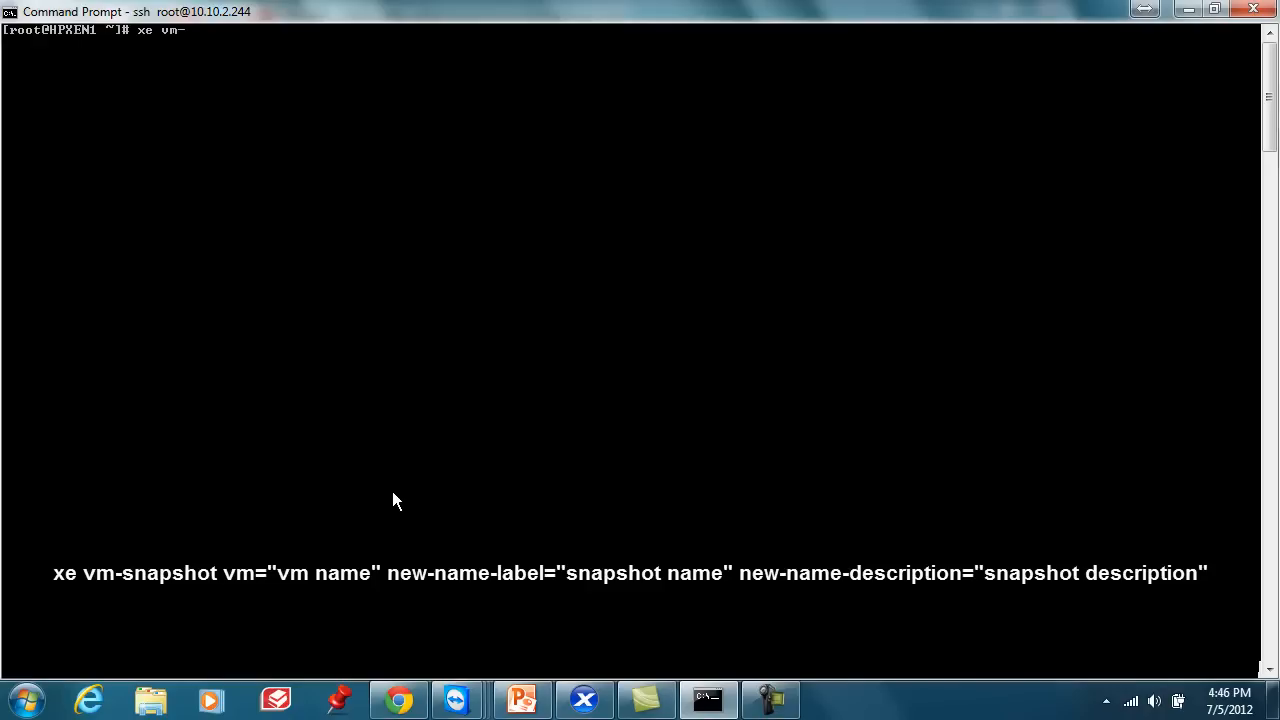
pyautogui.write('sn')
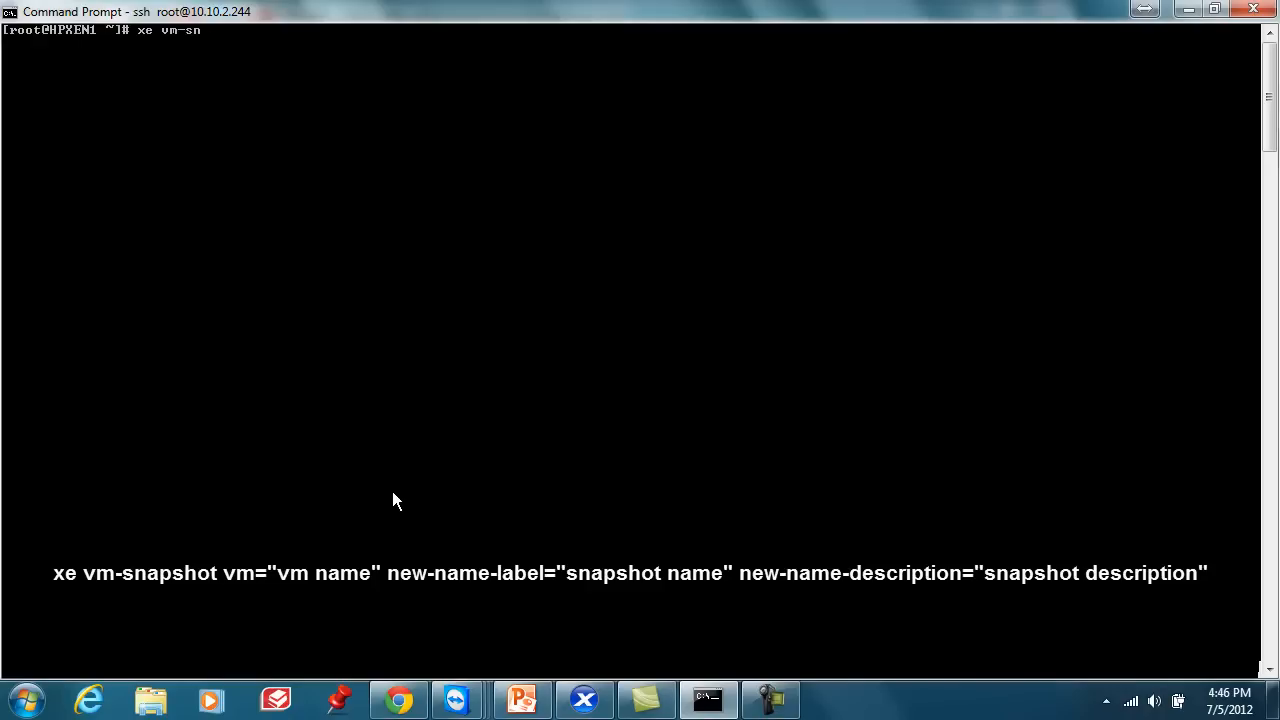
pyautogui.write('apshot')
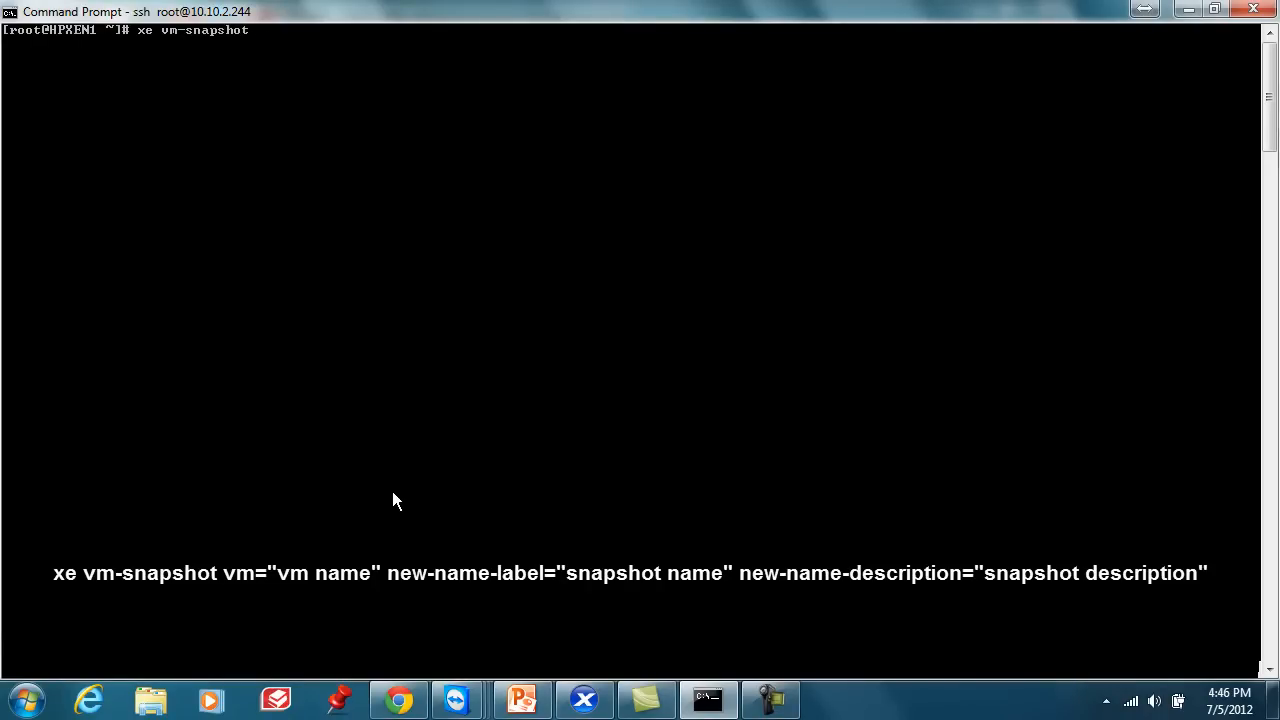
pyautogui.write('vm=')
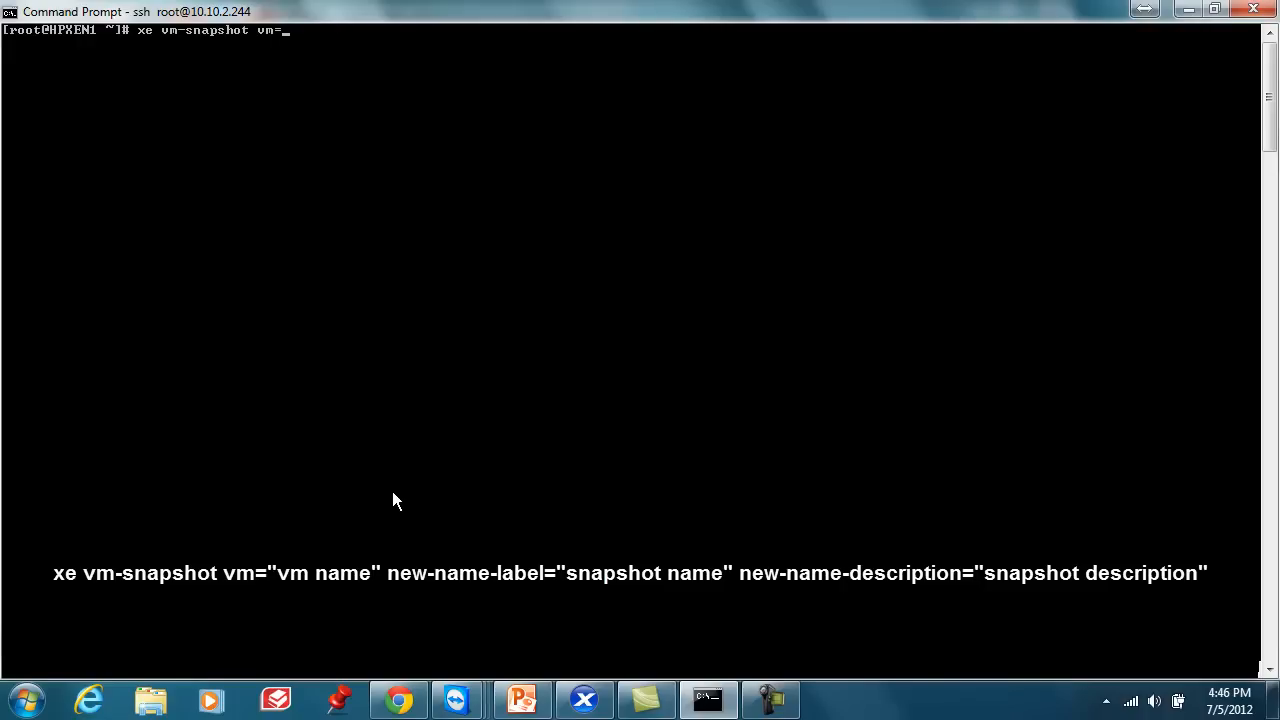
pyautogui.write('GRTXP1')
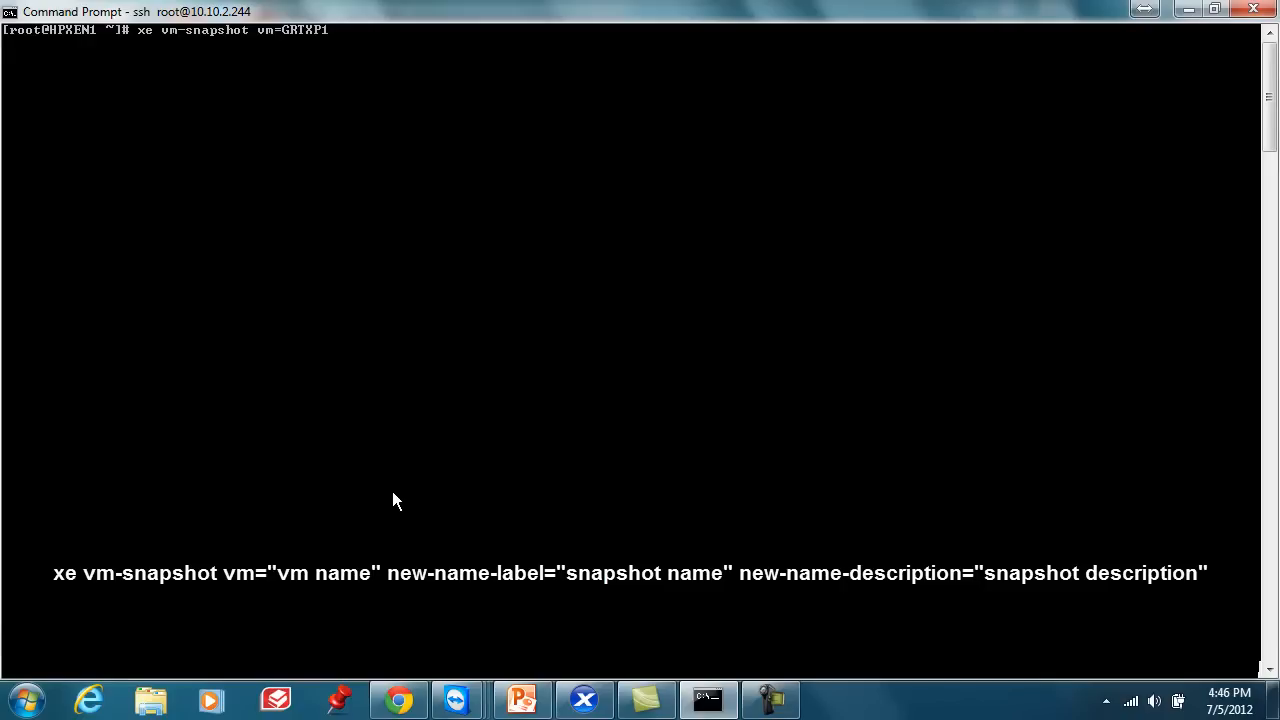
pyautogui.write('new-')
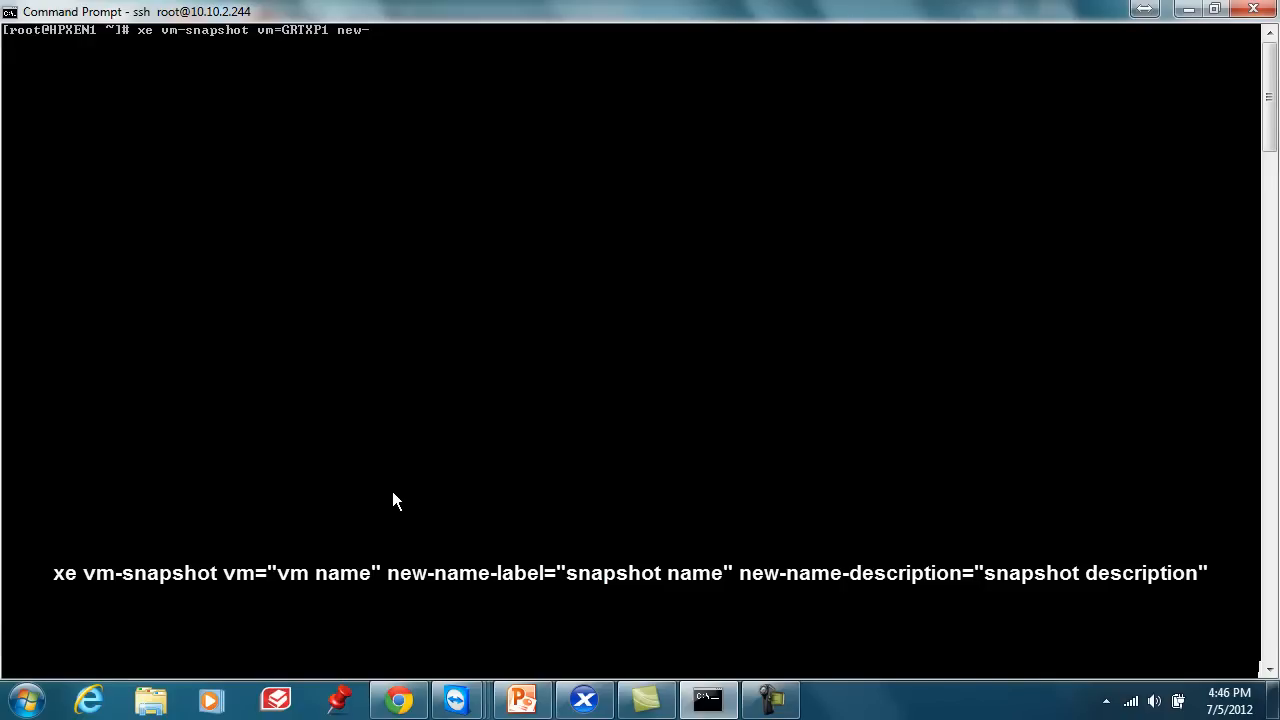
pyautogui.write('name-')
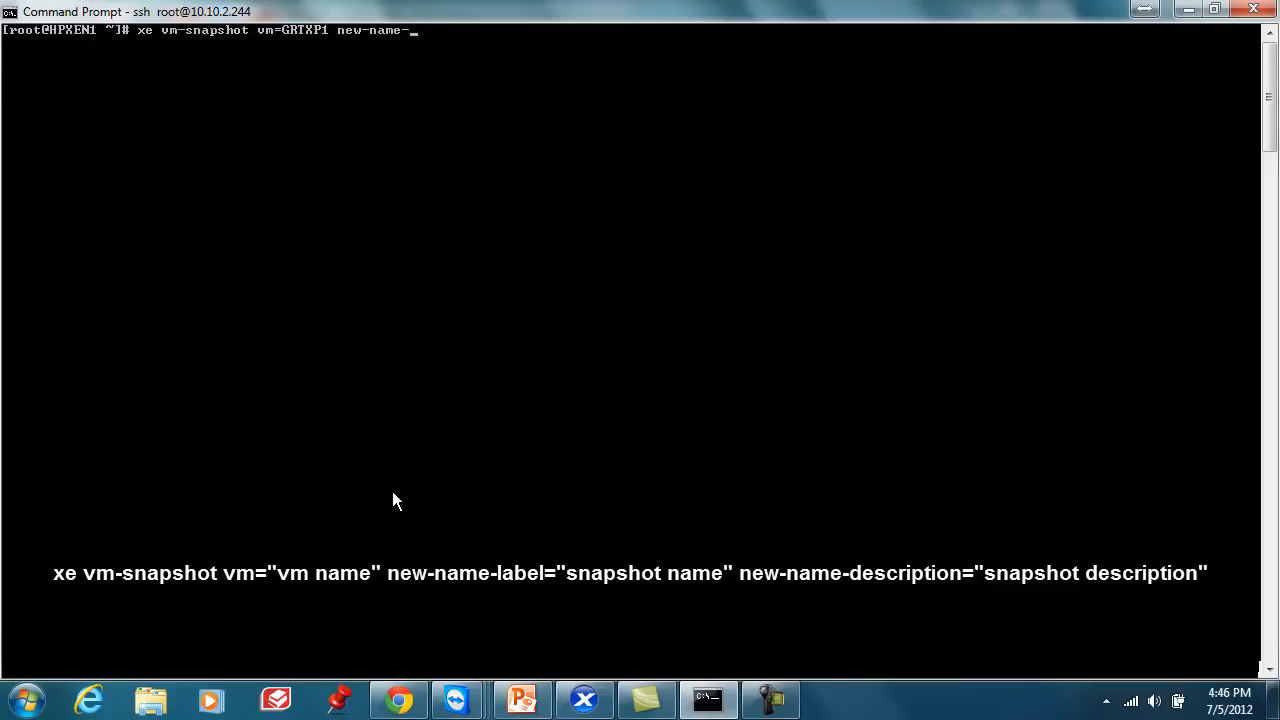
pyautogui.write('label=')
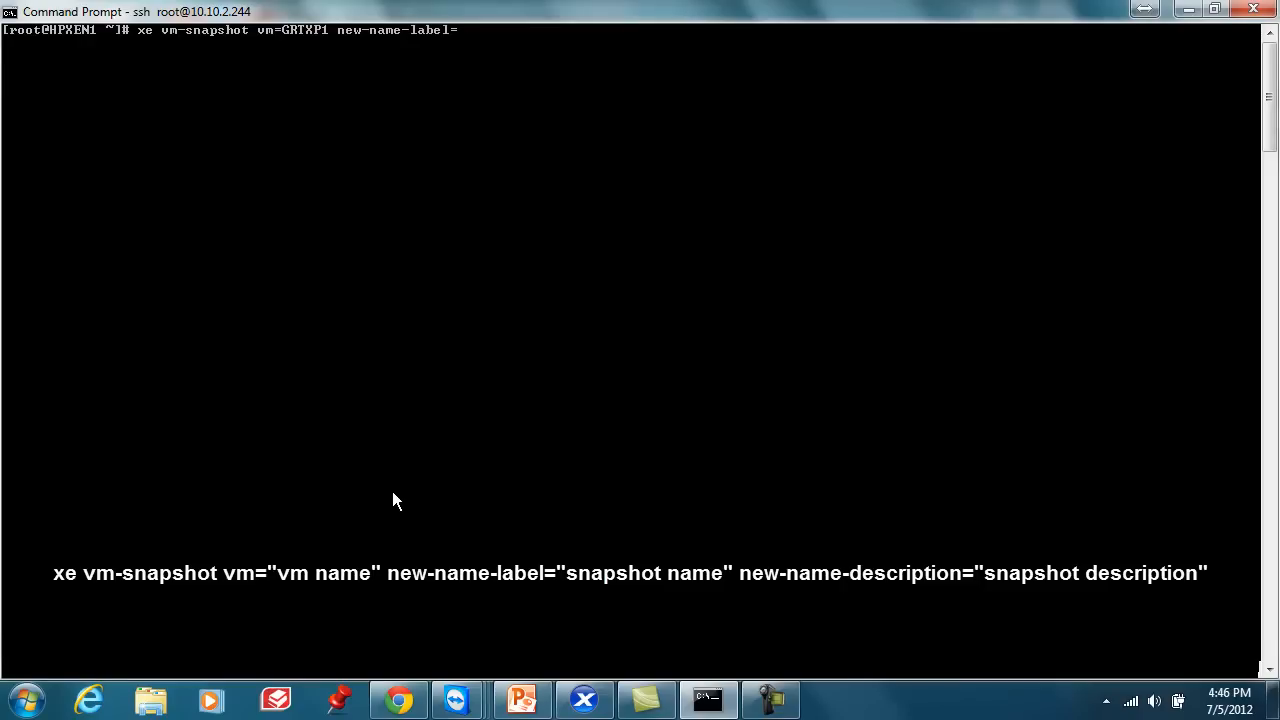
pyautogui.write('DEMO')
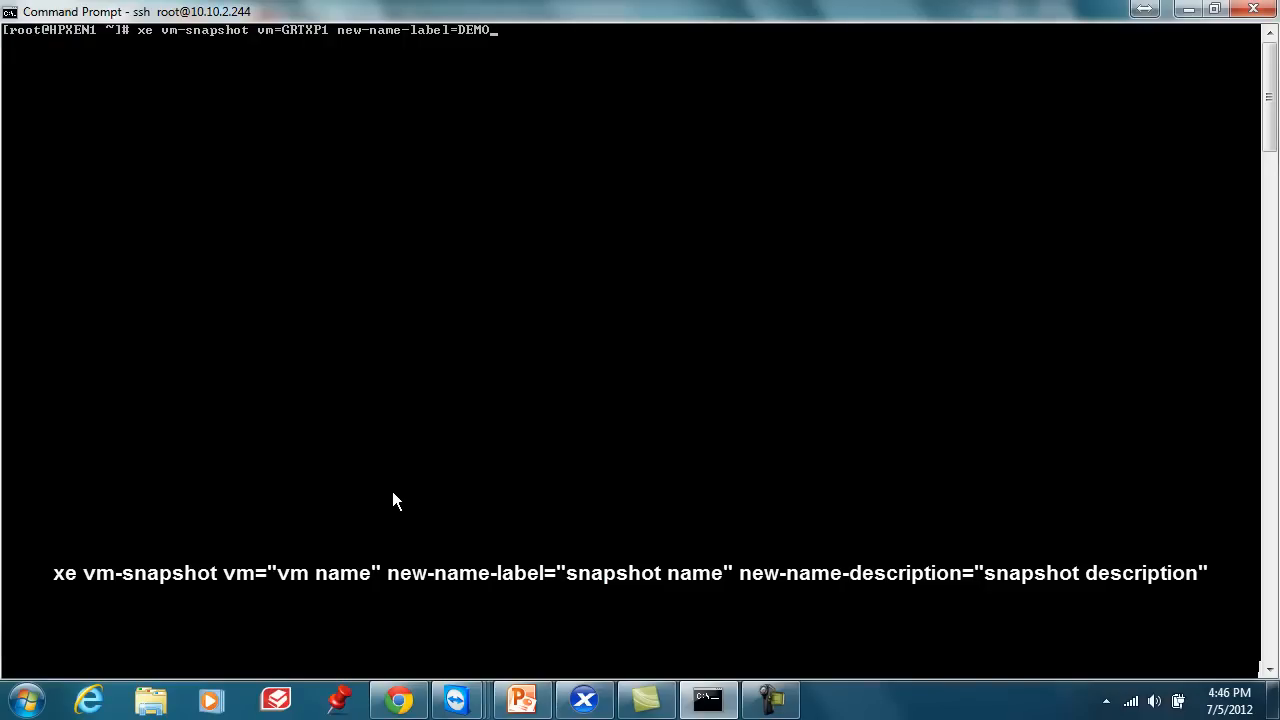
pyautogui.write('2')
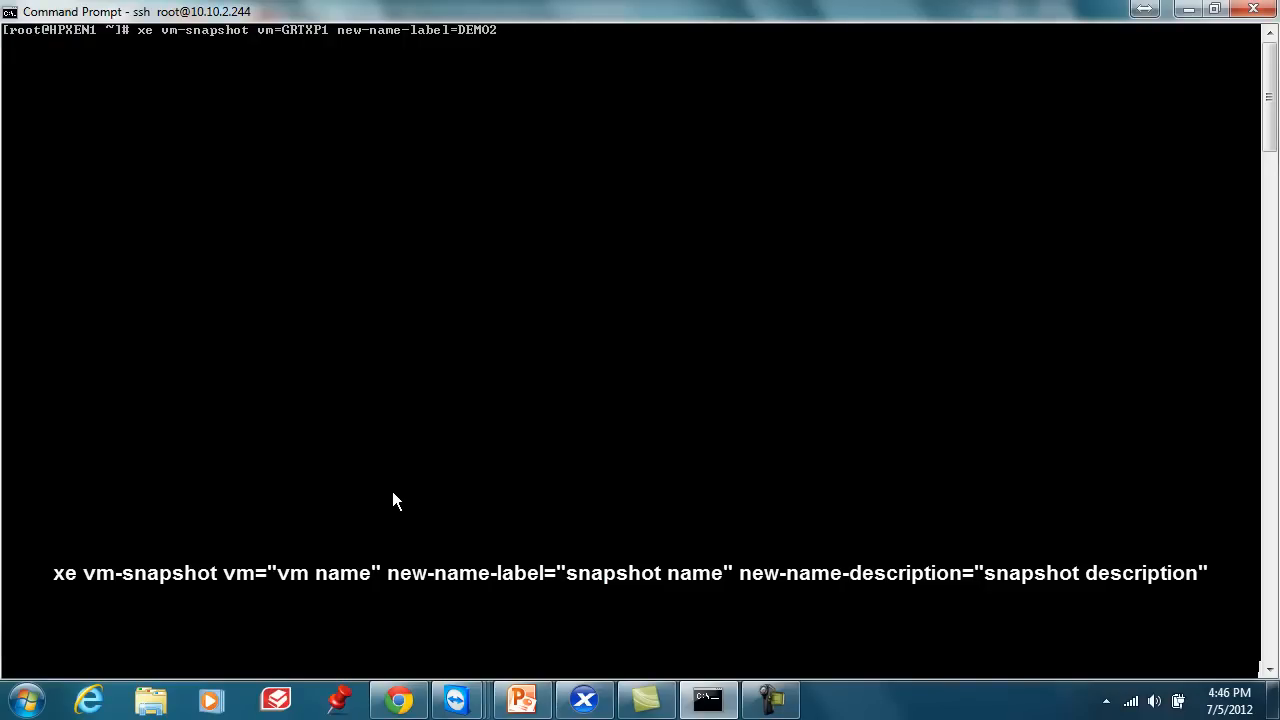
pyautogui.write('new-name-de')
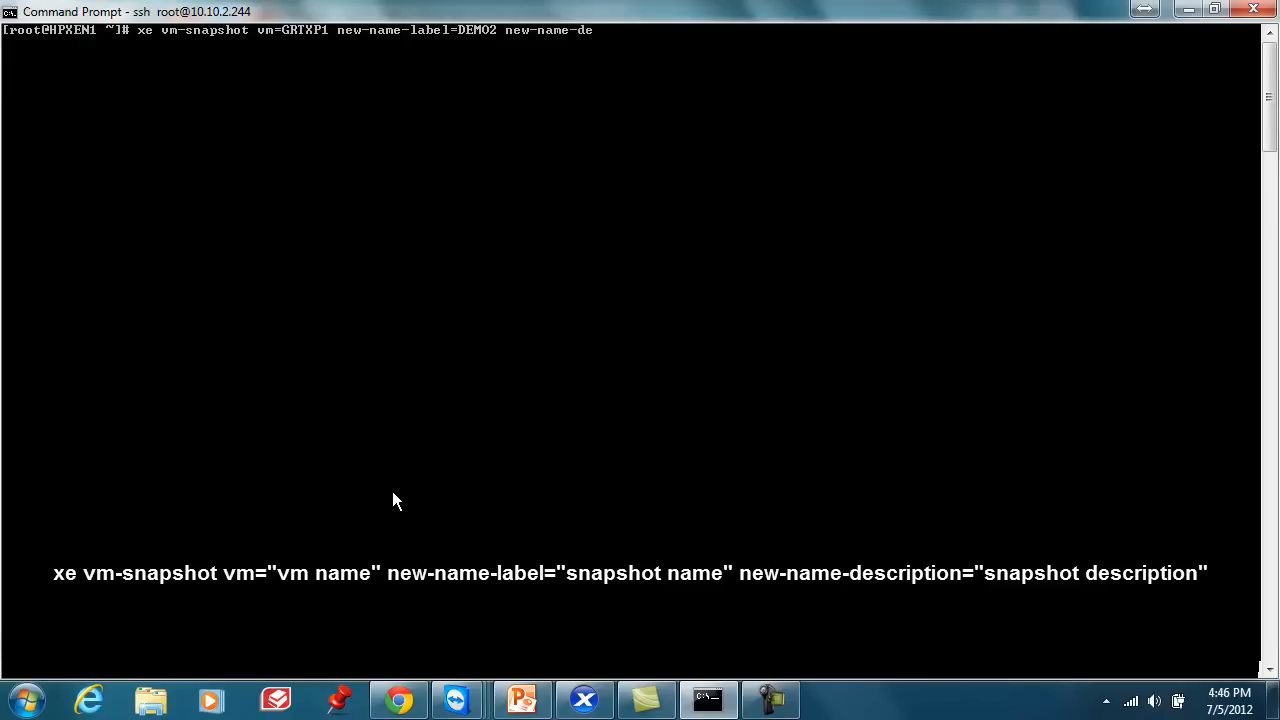
pyautogui.write('scription=')
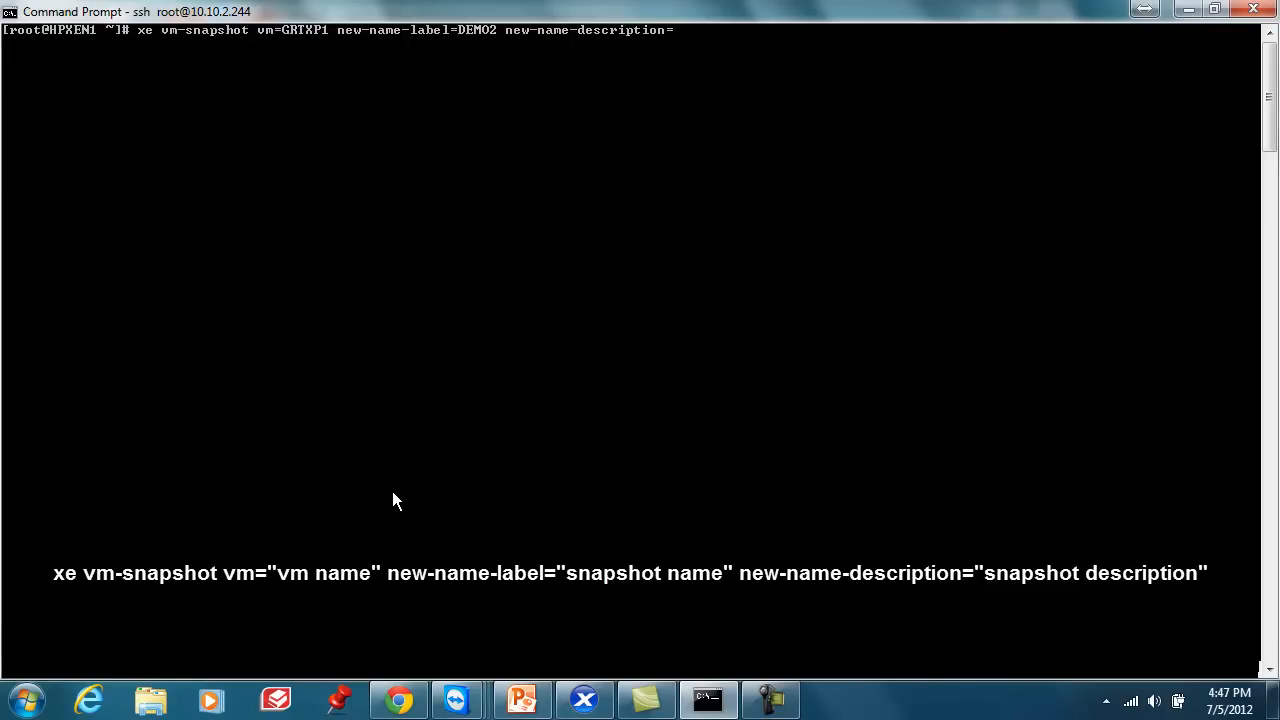
pyautogui.write('Te')
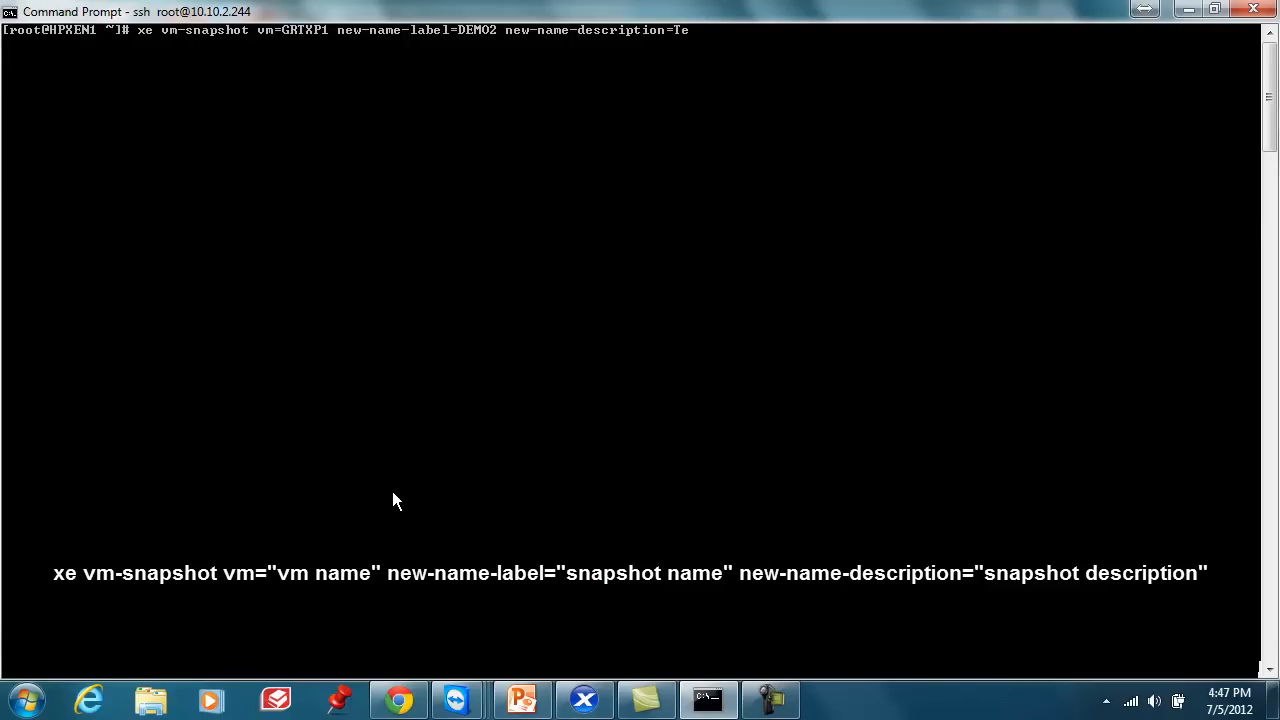
pyautogui.write('sting')
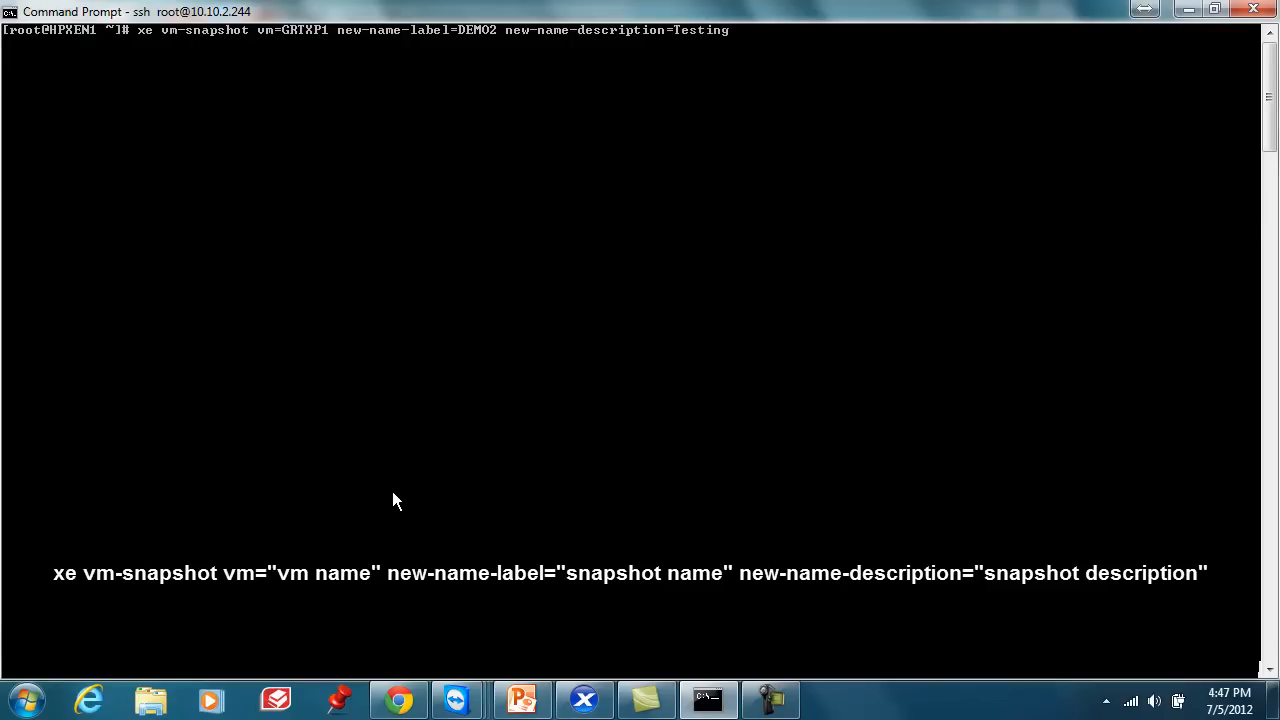
pyautogui.press('Return')
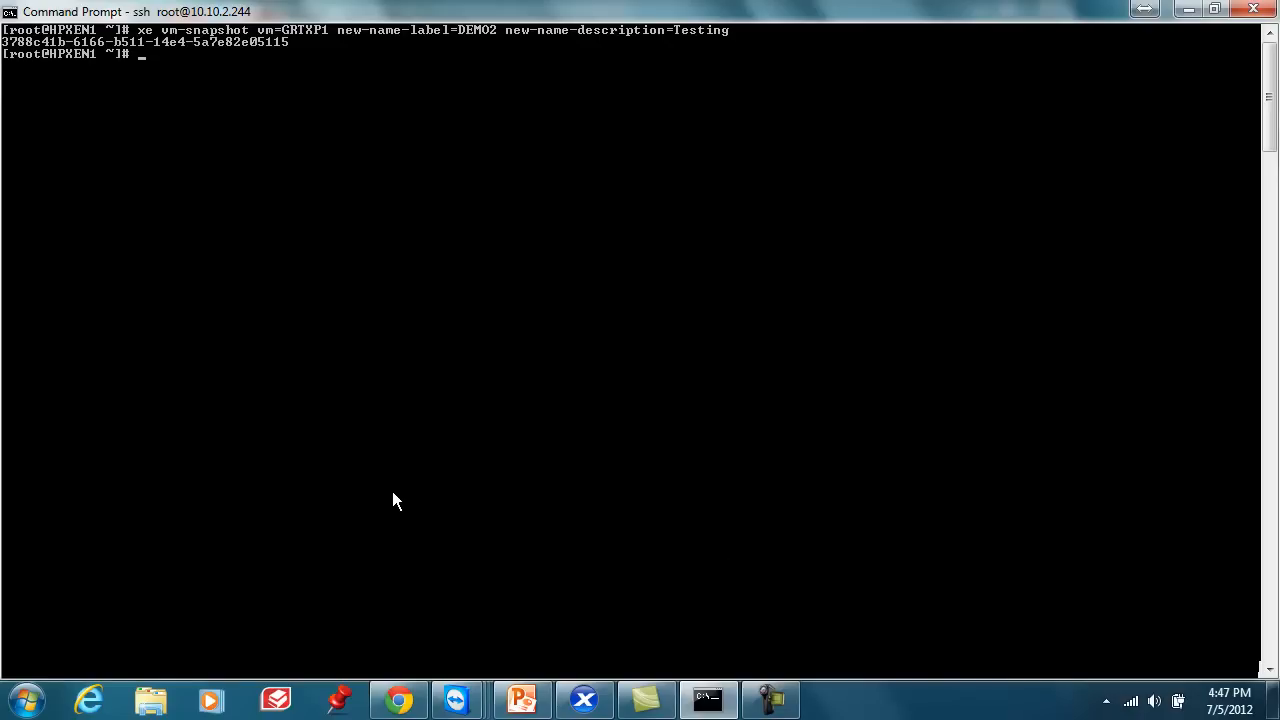
pyautogui.moveTo(282, 50)
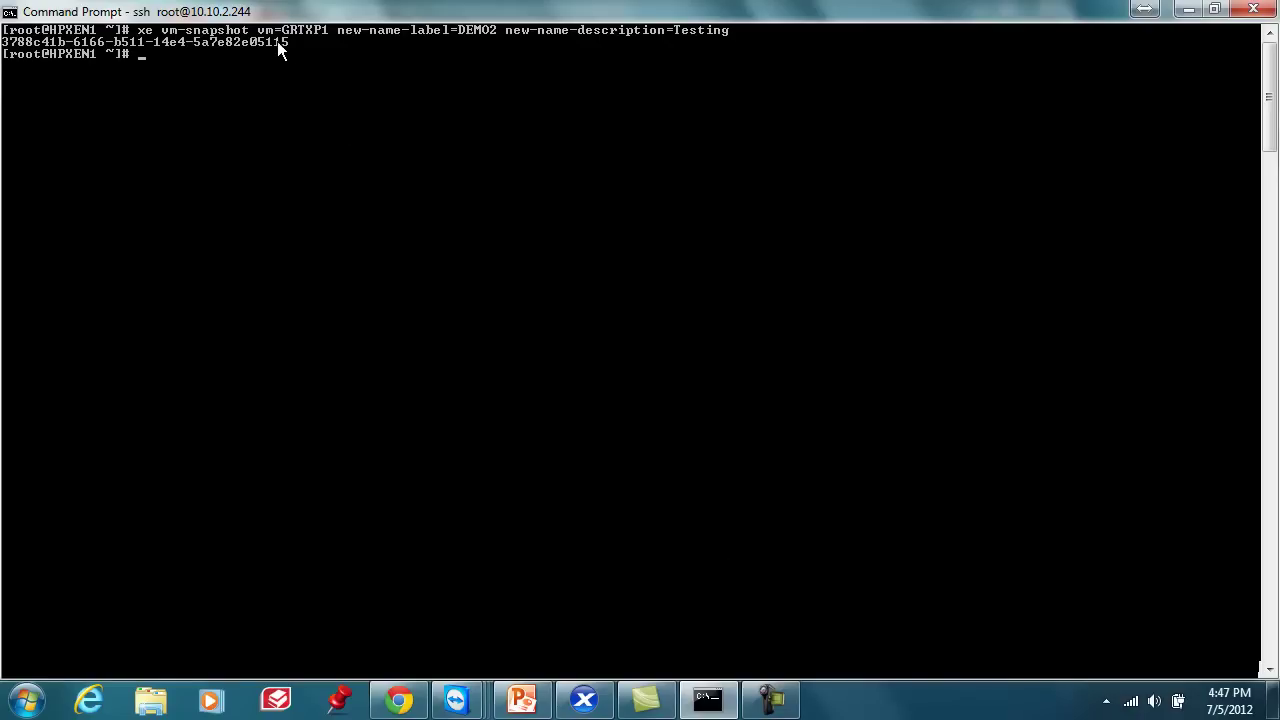
pyautogui.moveTo(341, 158)
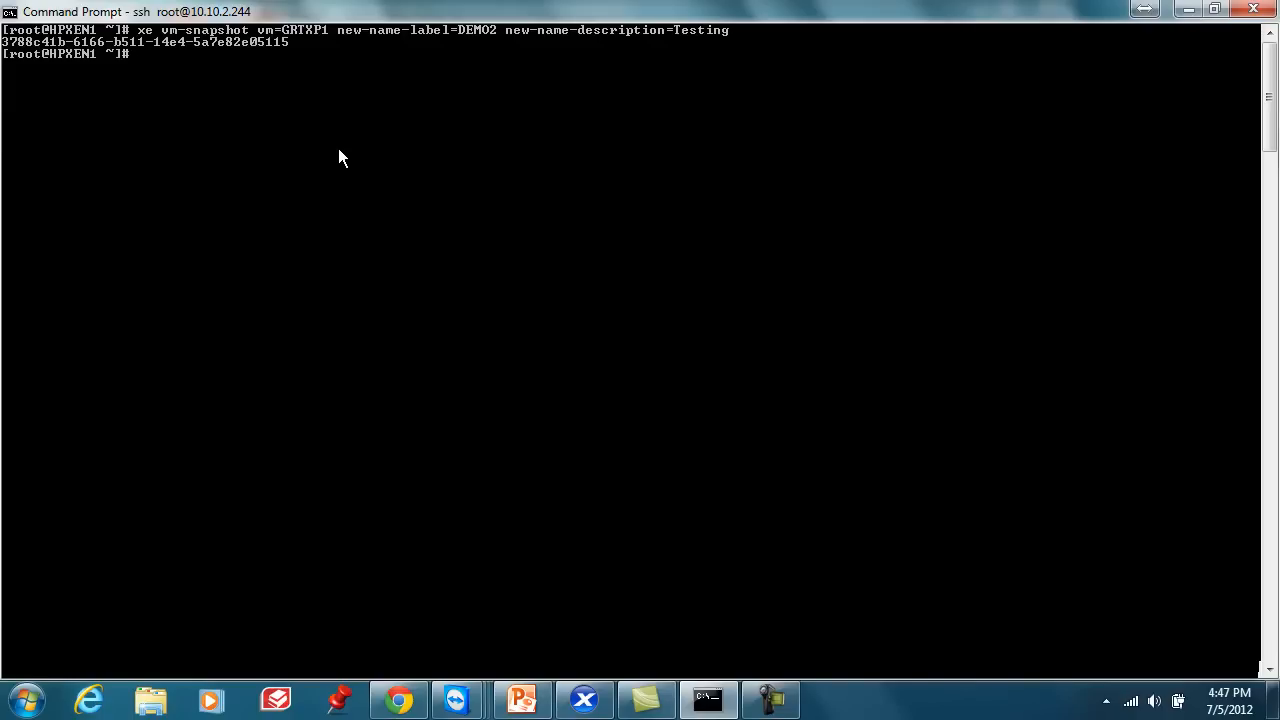
# Step: Run xe vm-list to show the host's VMs, UUIDs and power states
pyautogui.write('xe')
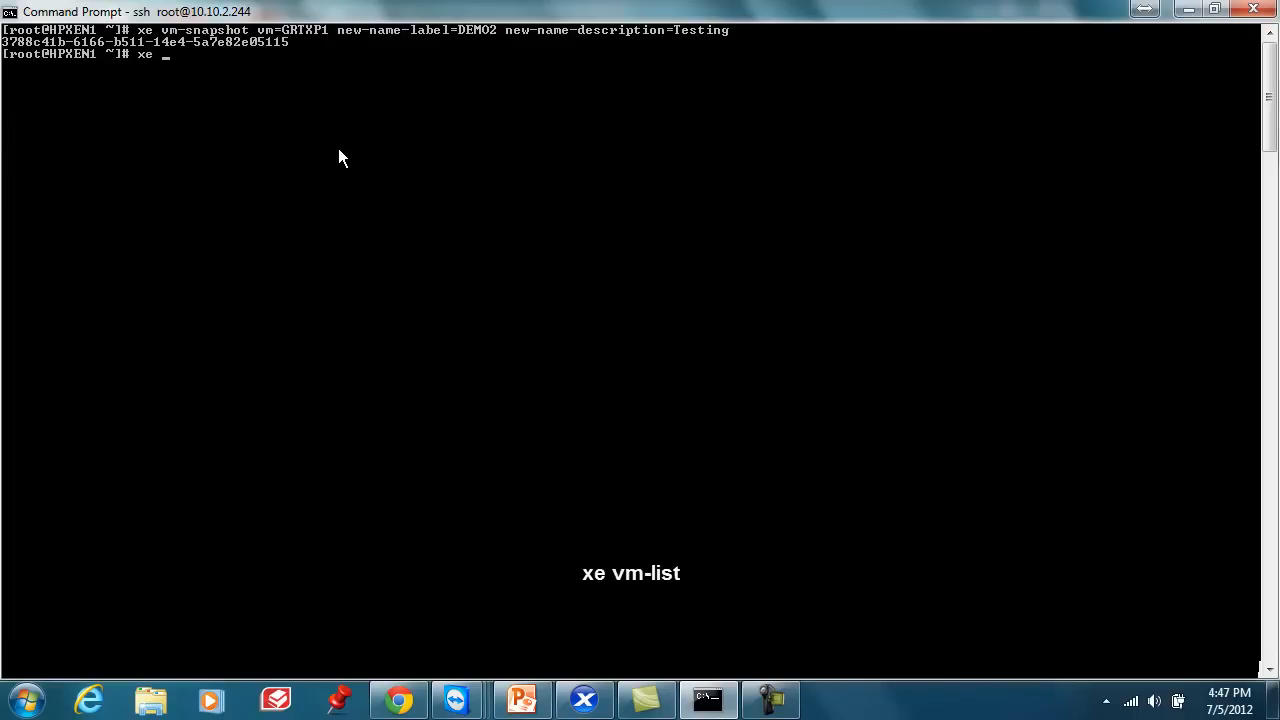
pyautogui.write('vm-list')
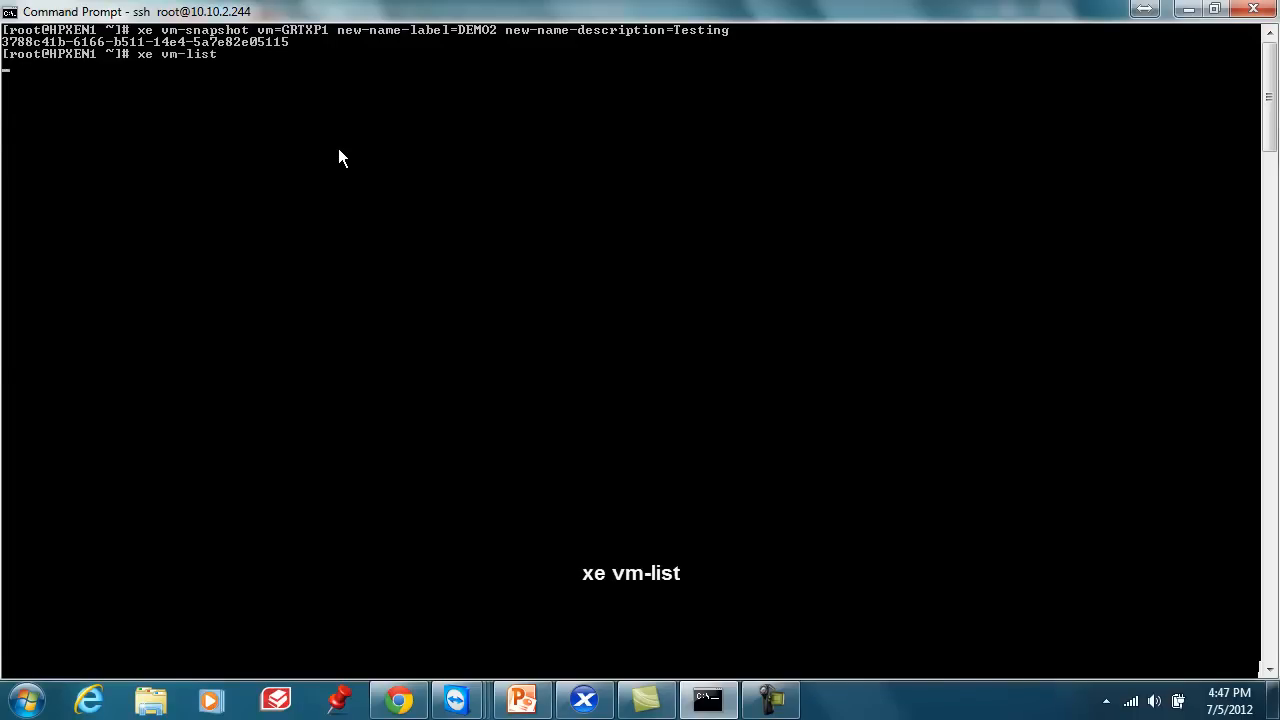
pyautogui.press('Return')
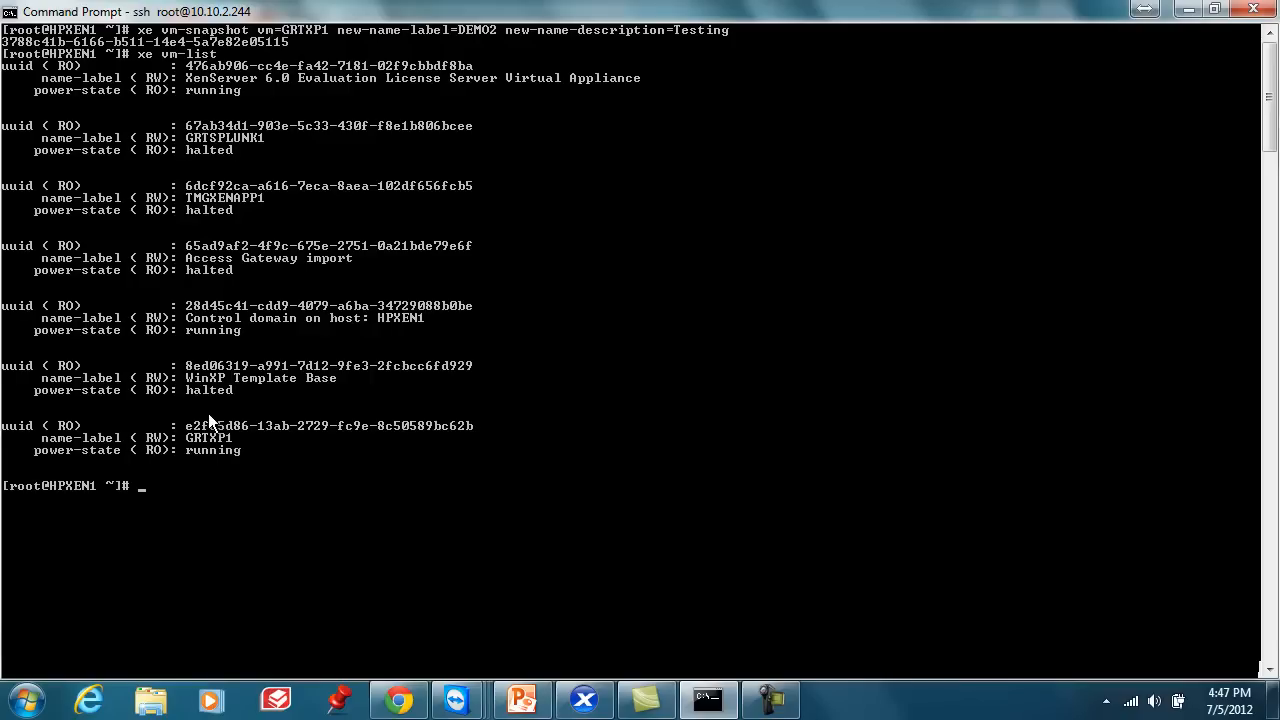
pyautogui.moveTo(223, 548)
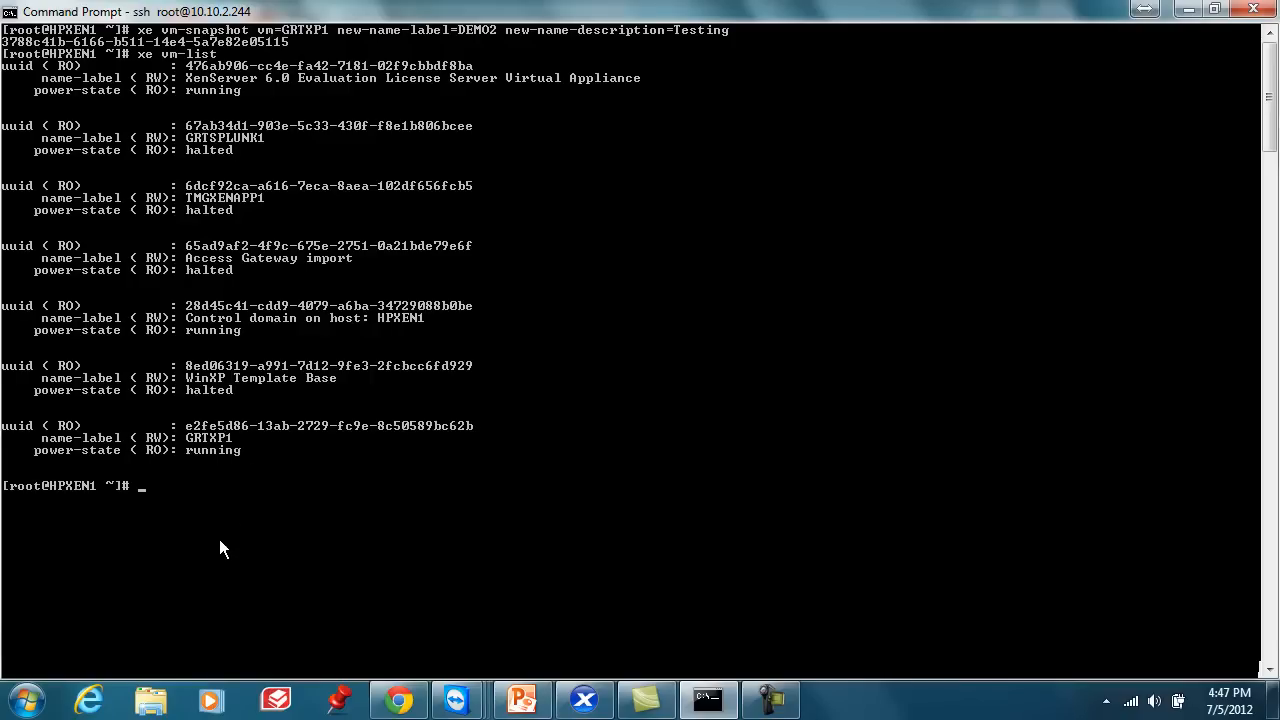
# Step: Run xe snapshot-list snapshot-of=e2fe5d86-13ab-2729-fc9e-8c50589bc62b, listing DEMO2 and Demo
pyautogui.write('xe')
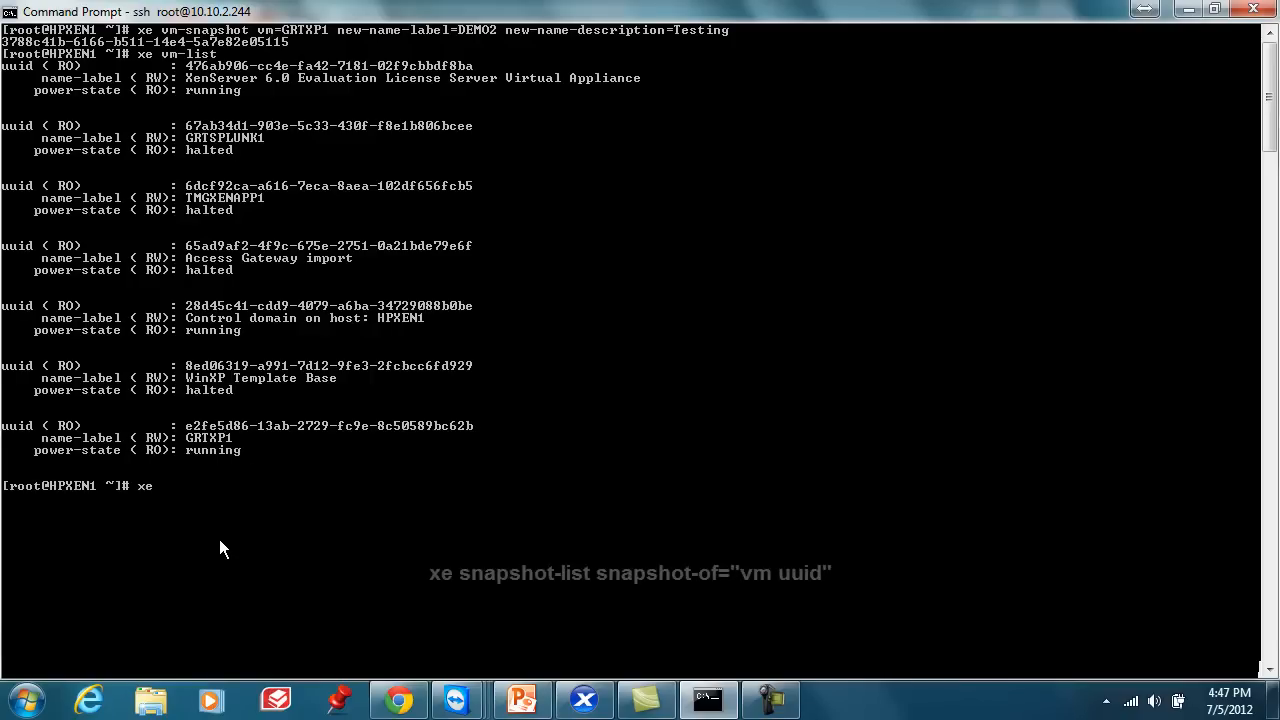
pyautogui.write('sn')
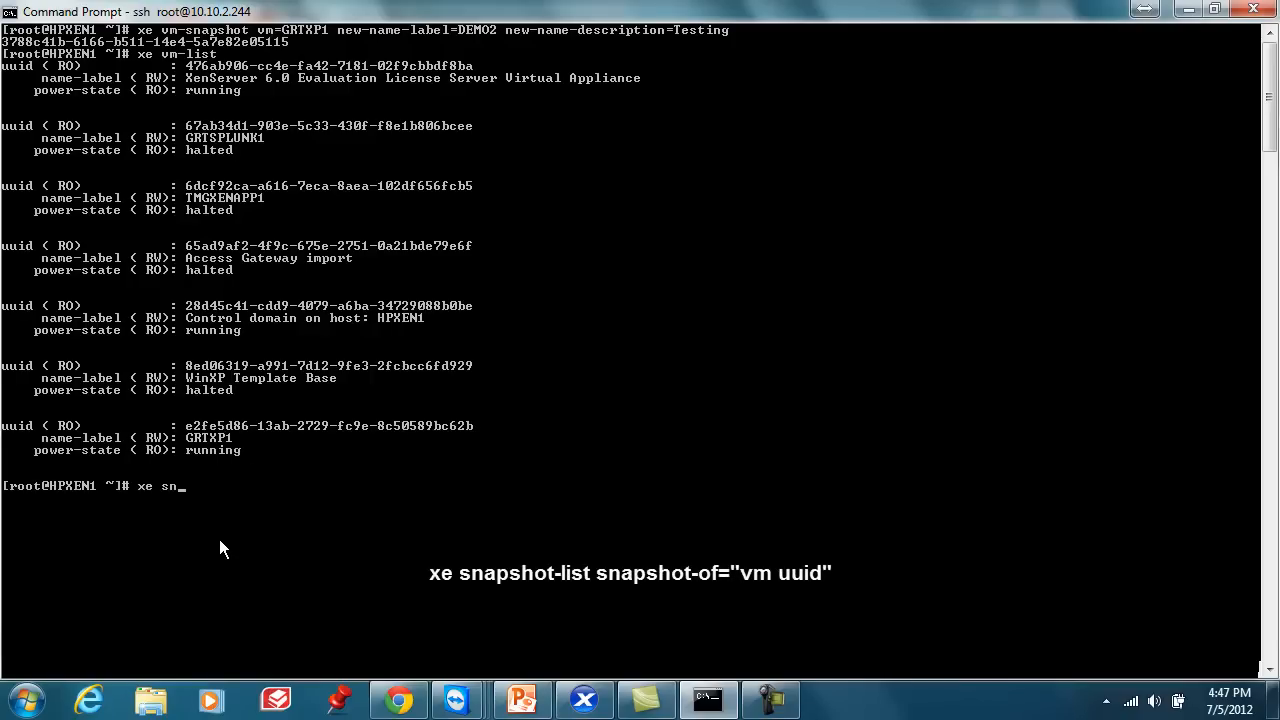
pyautogui.write('apshot-list sna')
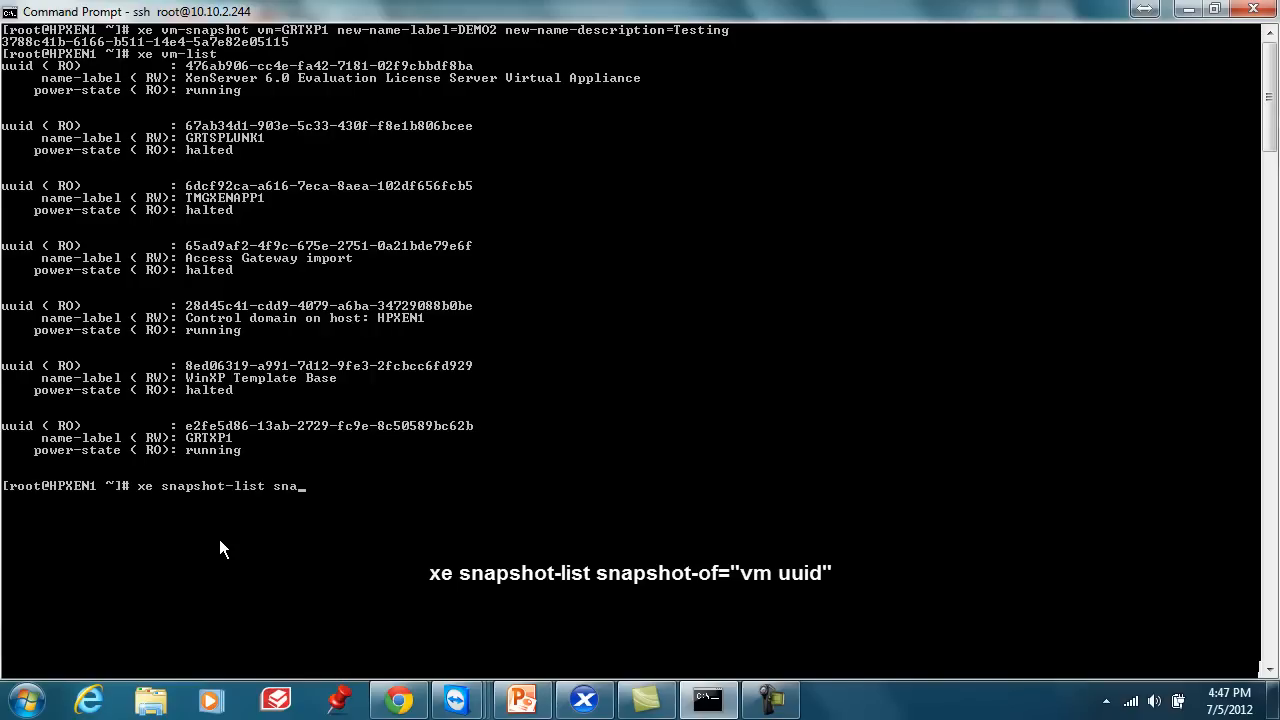
pyautogui.write('pshot-of=')
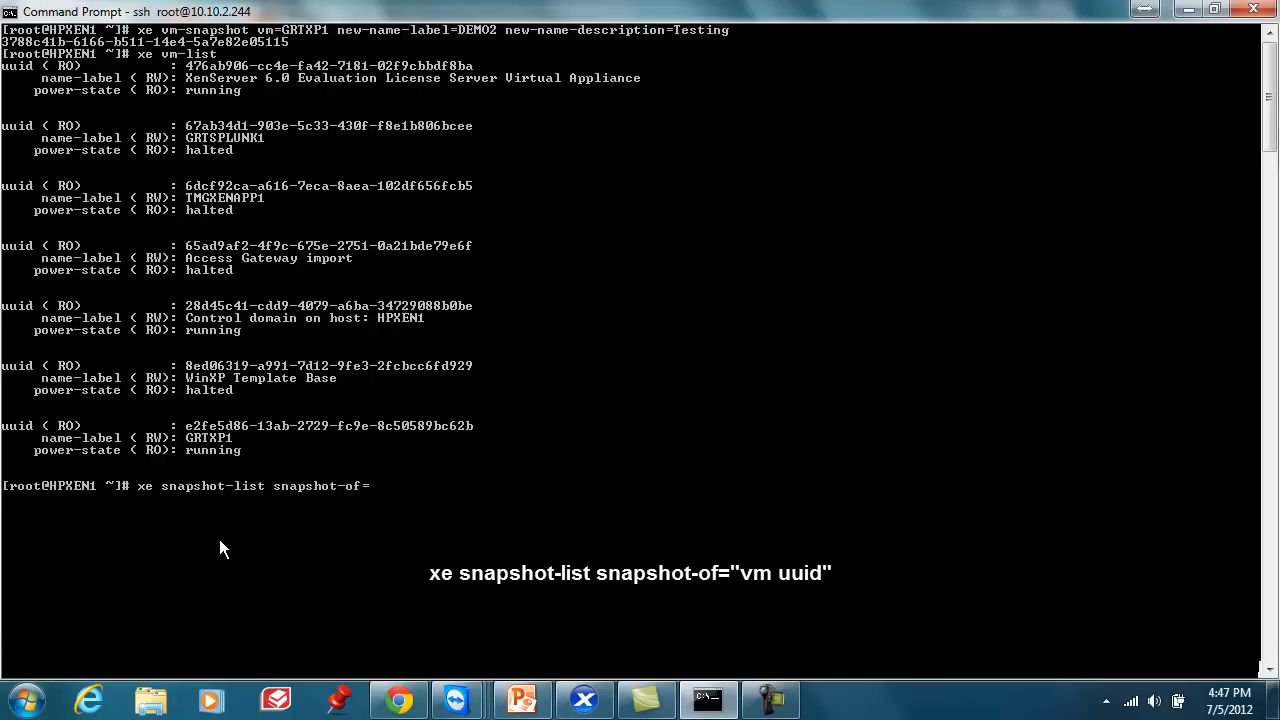
pyautogui.write('e')
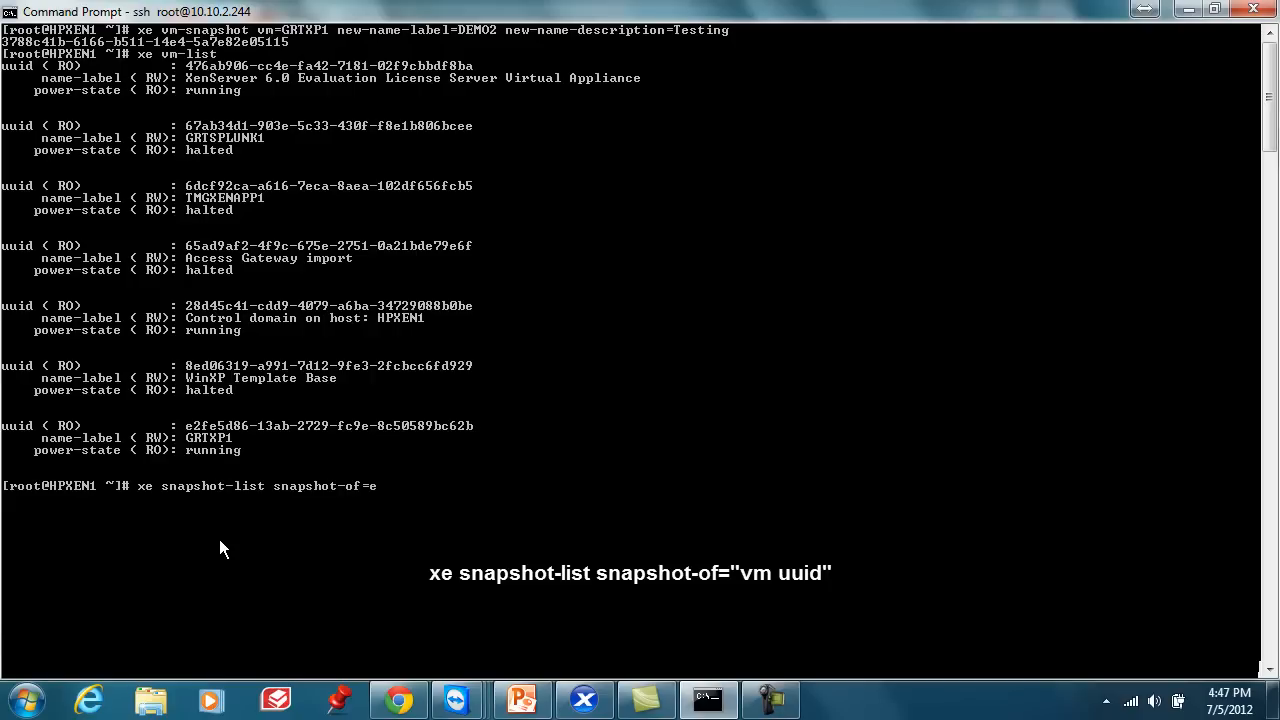
pyautogui.write('2fe5d86-13ab-2729-fc9e-8c50589bc62b')
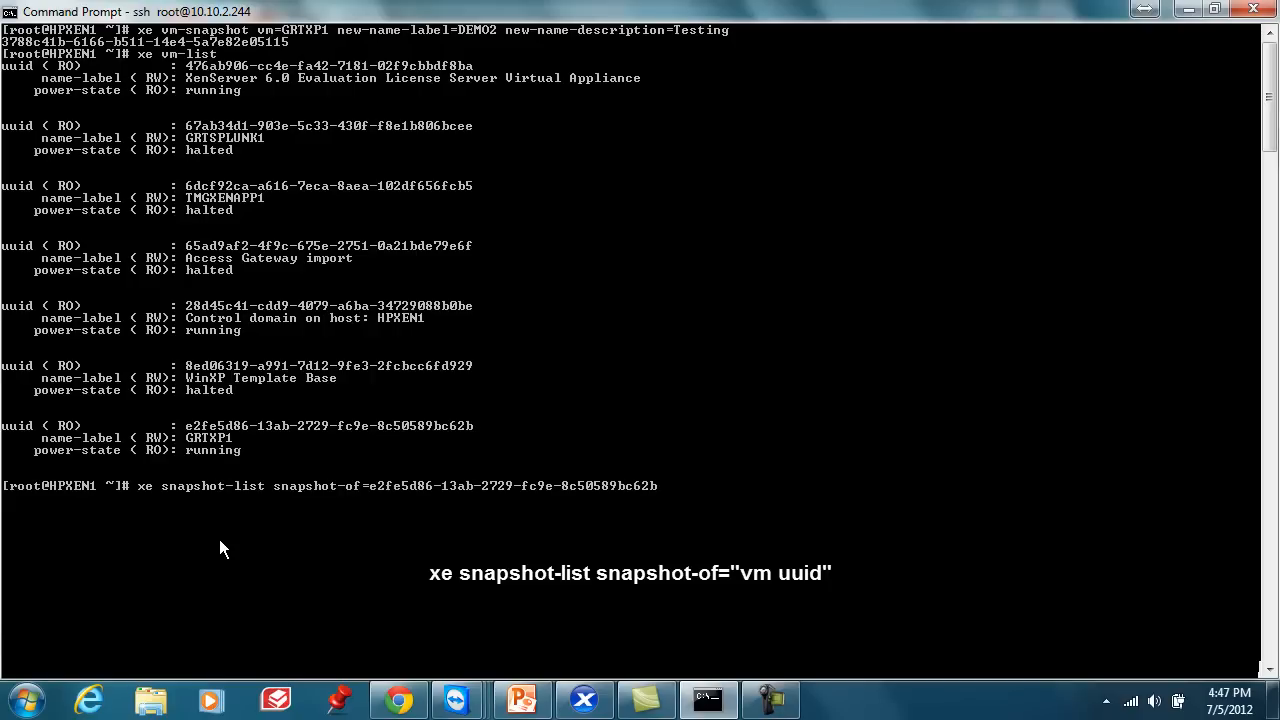
pyautogui.press('Return')
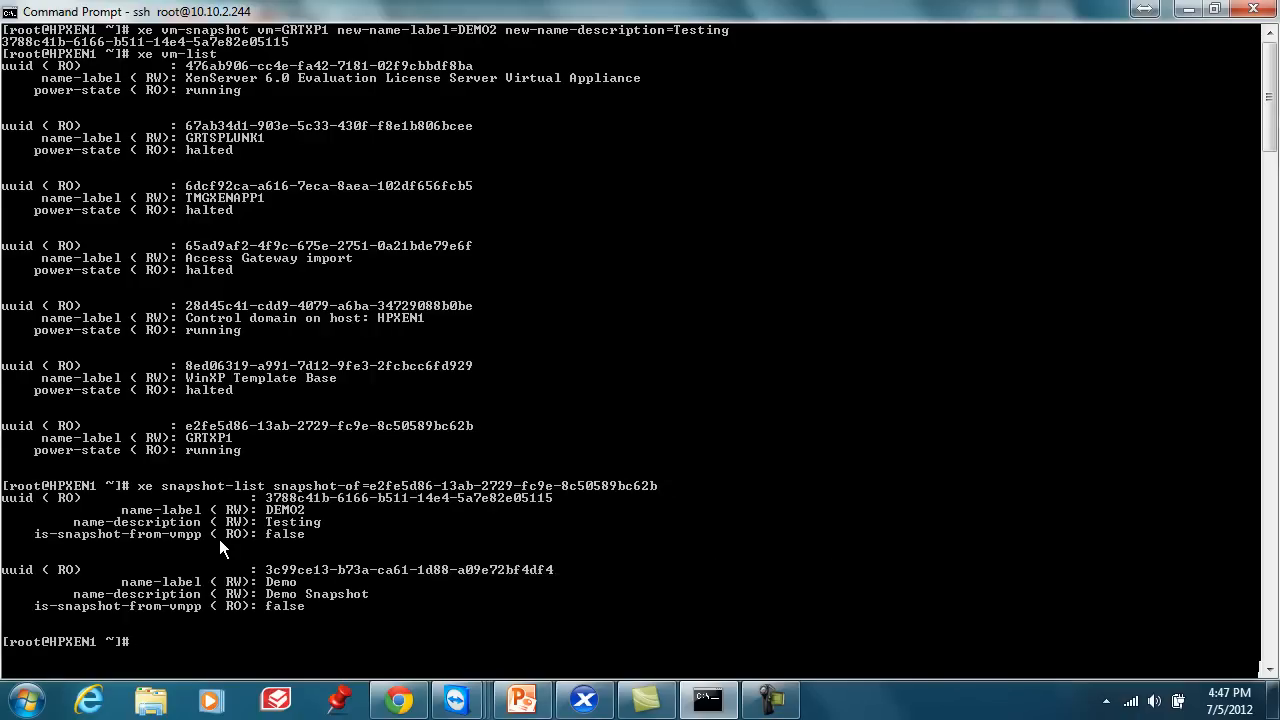
pyautogui.moveTo(370, 590)
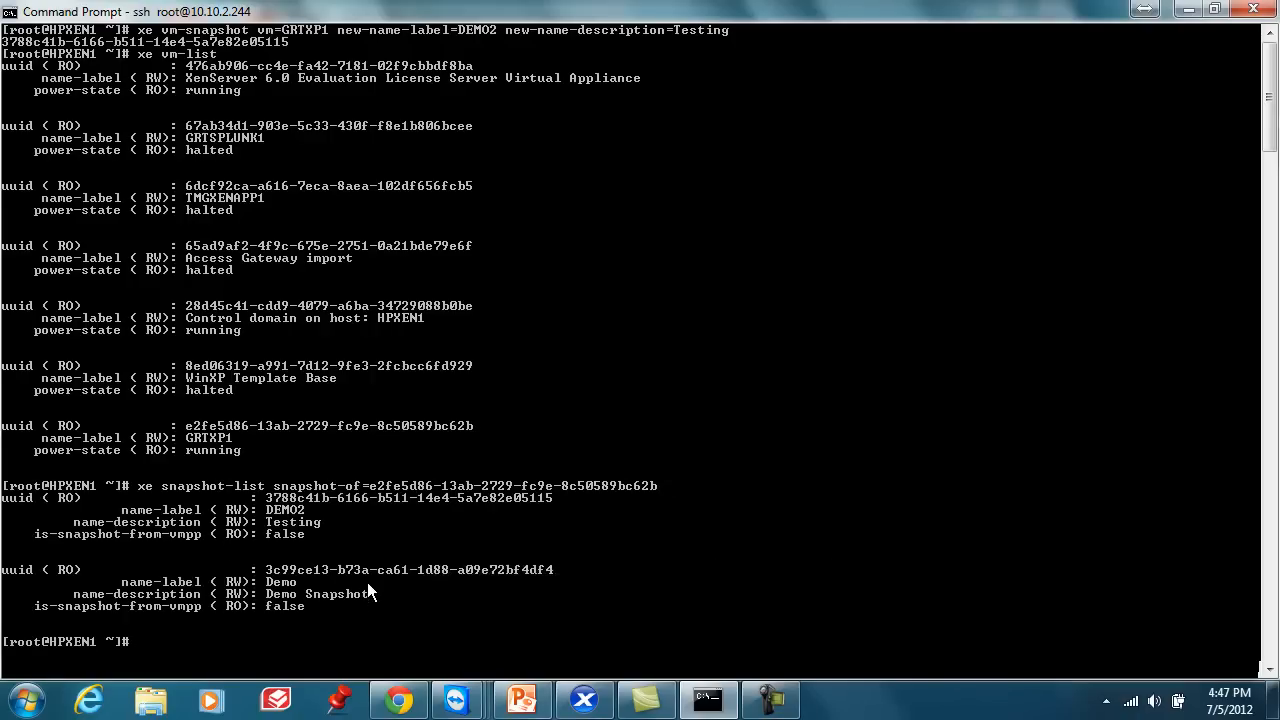
pyautogui.moveTo(285, 568)
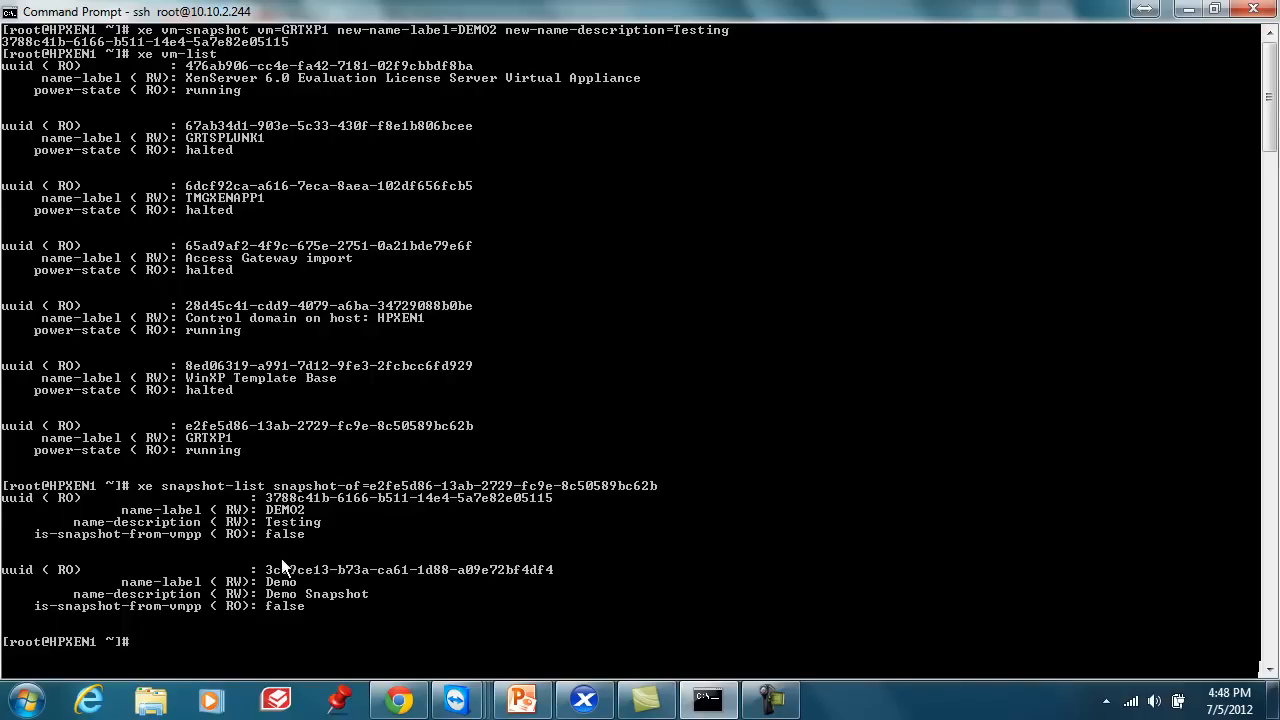
pyautogui.moveTo(232, 555)
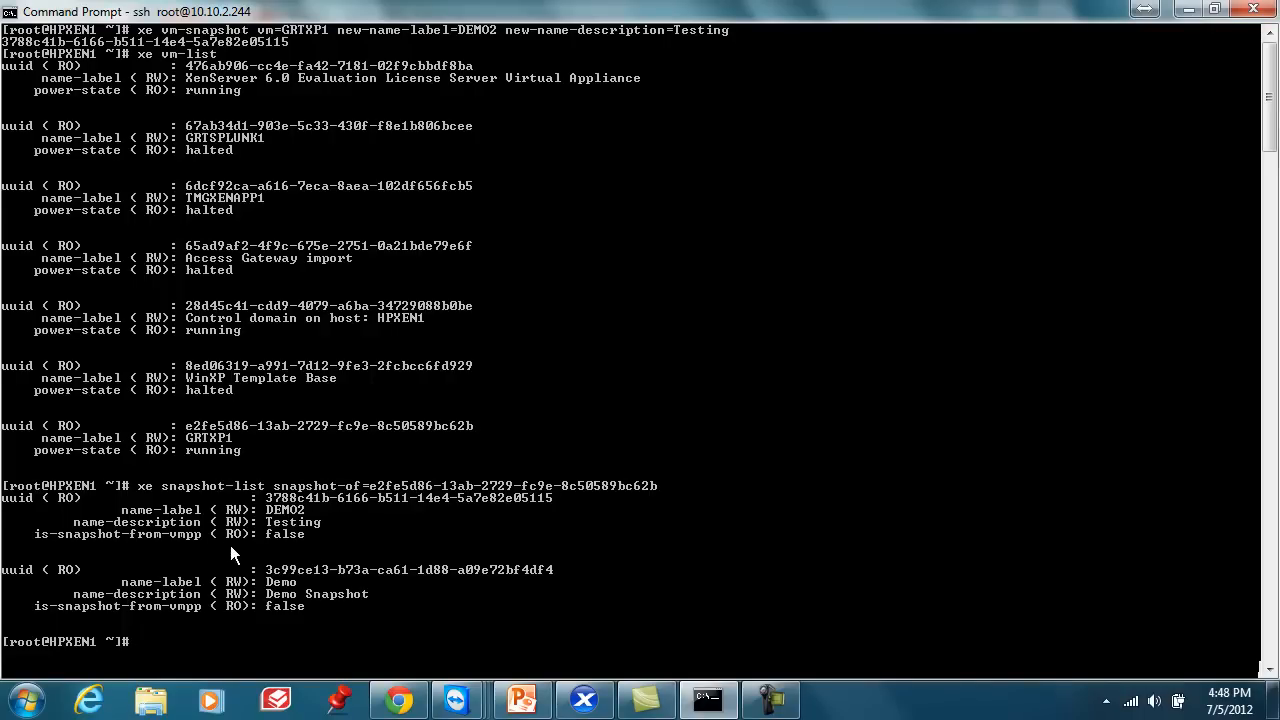